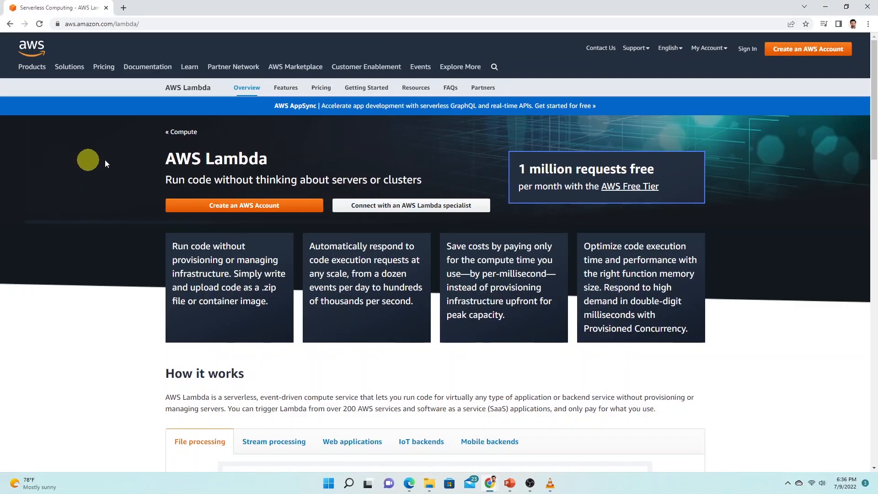
{"action": "mouse_move", "coordinate": [218, 185]}
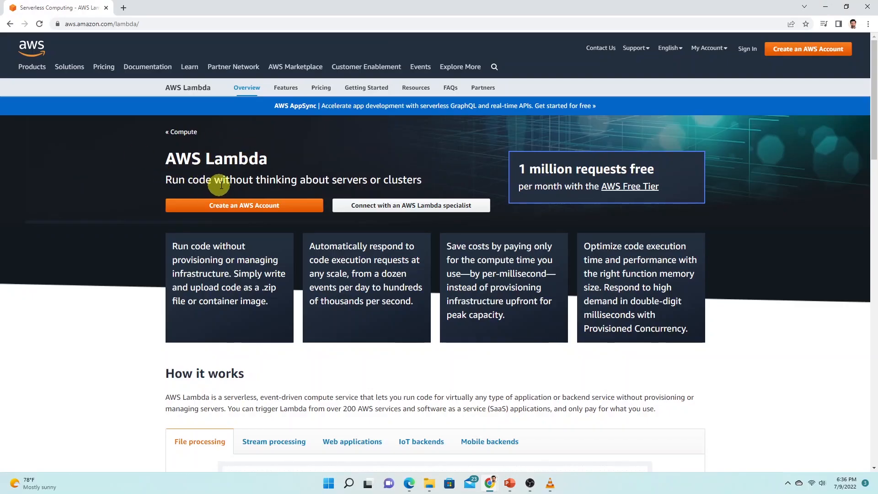
{"action": "mouse_move", "coordinate": [87, 266]}
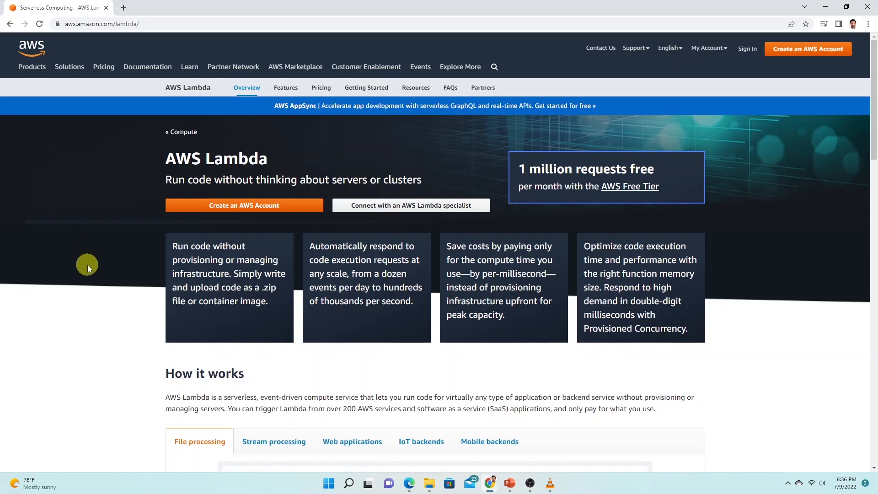
{"action": "mouse_move", "coordinate": [81, 260]}
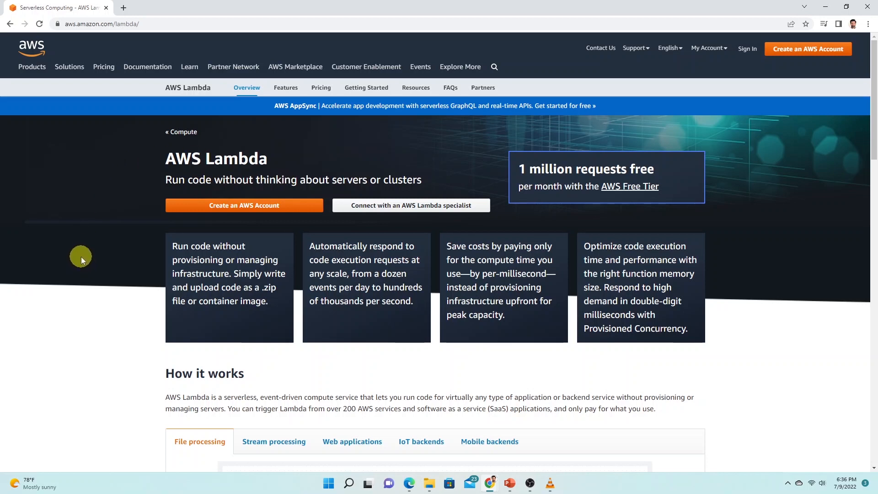
{"action": "mouse_move", "coordinate": [78, 254]}
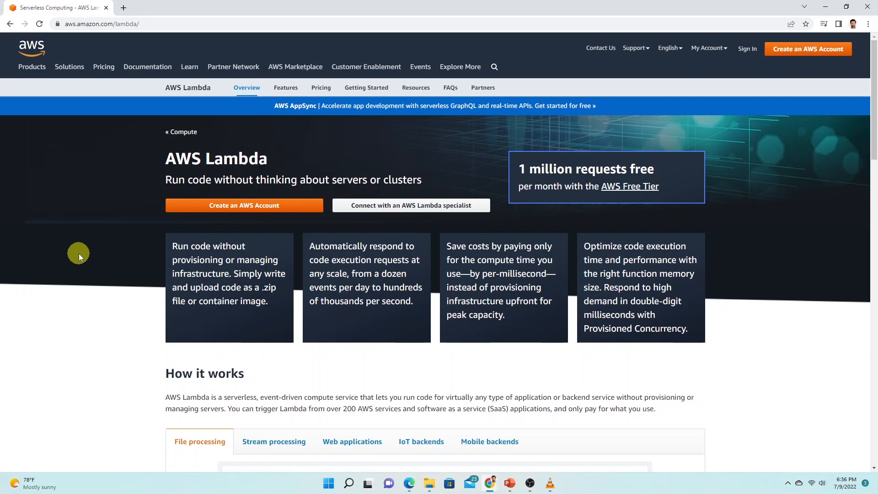
{"action": "mouse_move", "coordinate": [146, 233]}
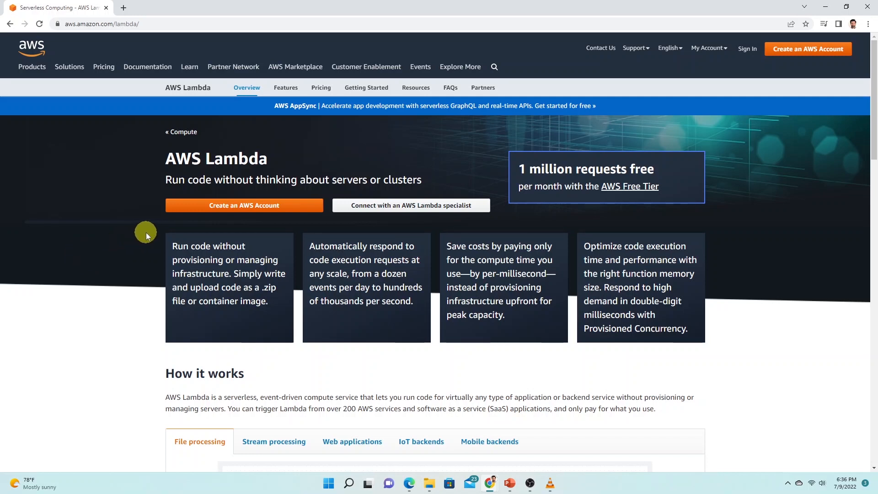
{"action": "mouse_move", "coordinate": [190, 253]}
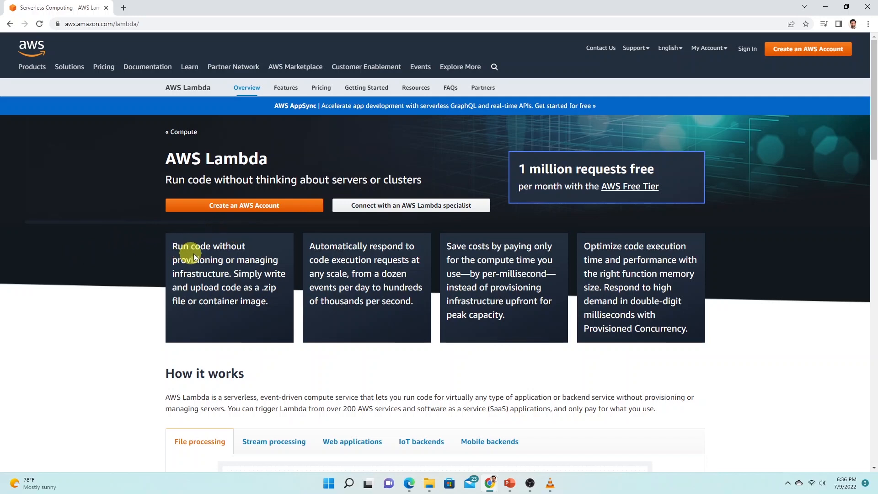
{"action": "mouse_move", "coordinate": [220, 261]}
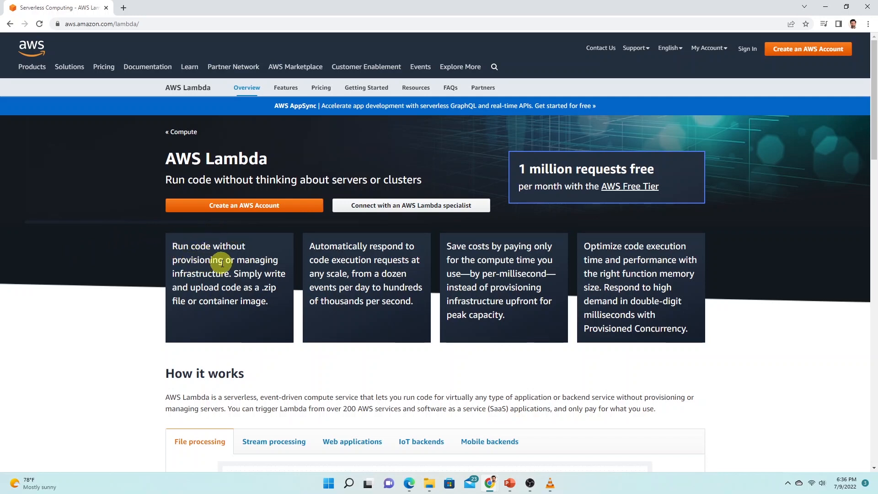
{"action": "mouse_move", "coordinate": [369, 275]}
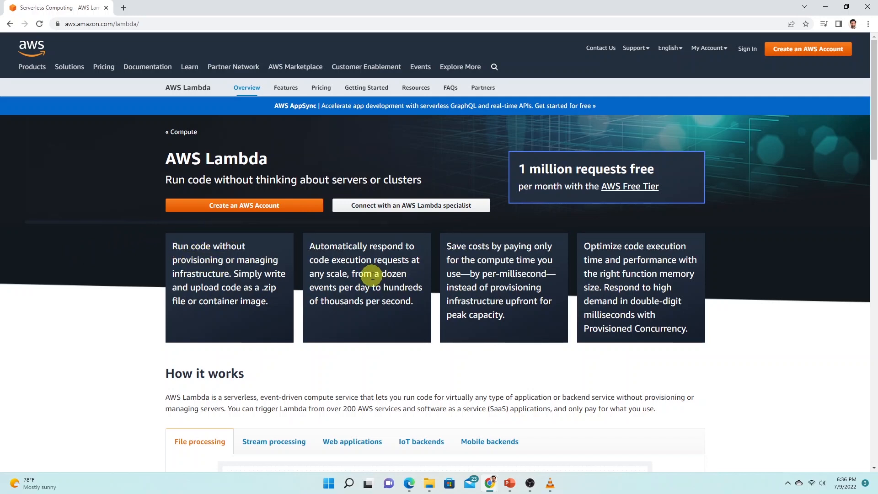
{"action": "mouse_move", "coordinate": [500, 247]}
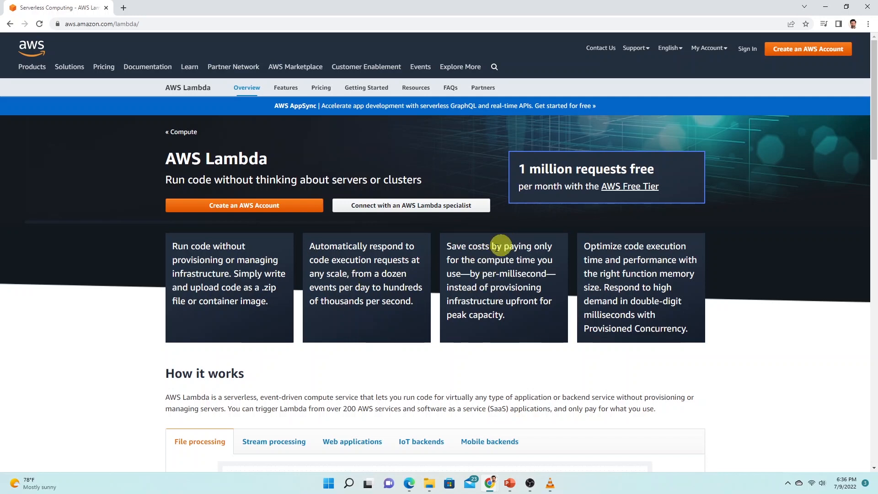
{"action": "mouse_move", "coordinate": [465, 301]}
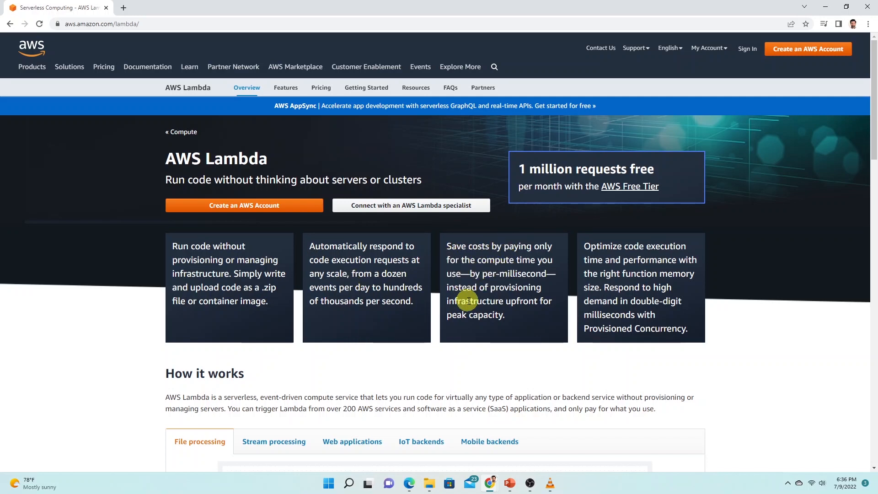
{"action": "mouse_move", "coordinate": [509, 319]}
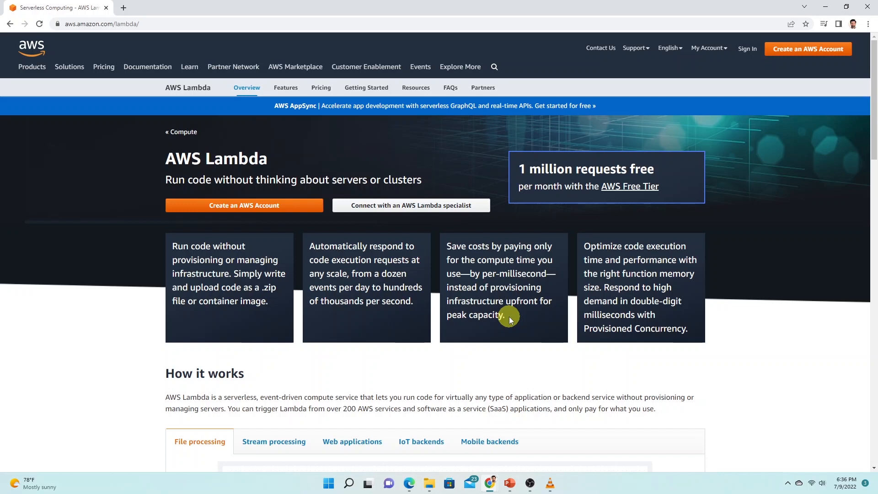
{"action": "mouse_move", "coordinate": [129, 276]}
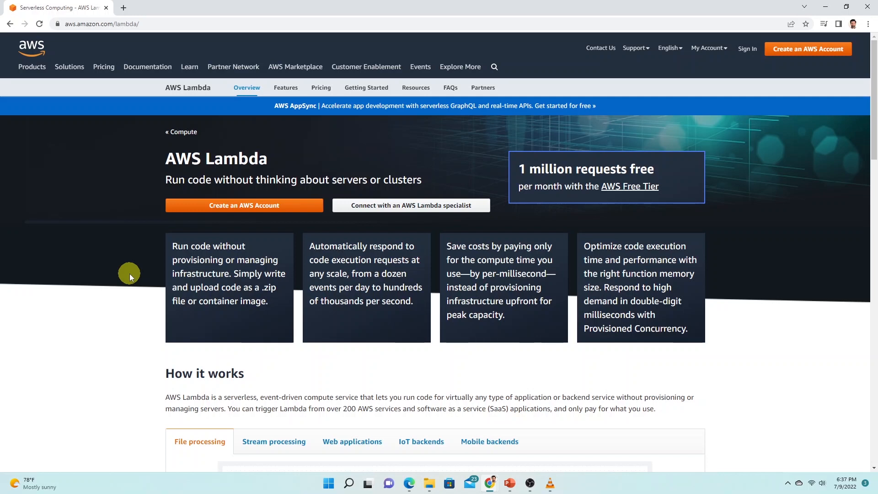
{"action": "mouse_move", "coordinate": [316, 279]}
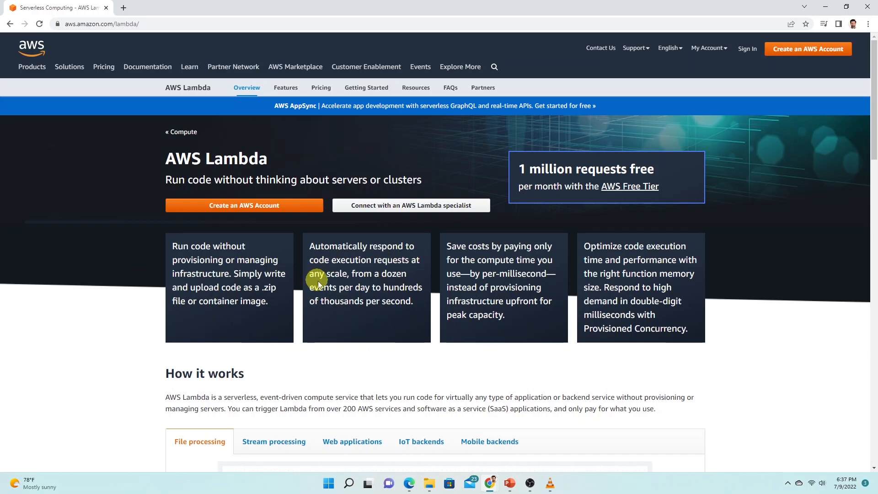
{"action": "mouse_move", "coordinate": [387, 303]}
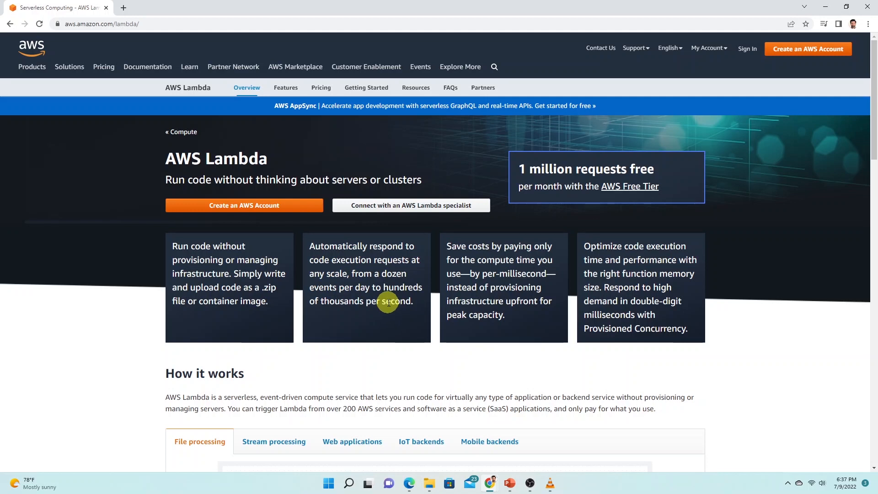
{"action": "mouse_move", "coordinate": [135, 91]}
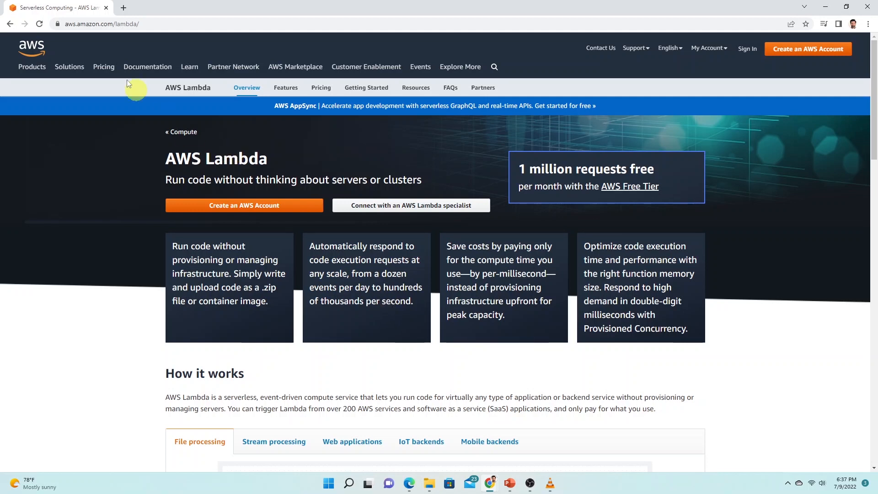
{"action": "mouse_move", "coordinate": [47, 218]}
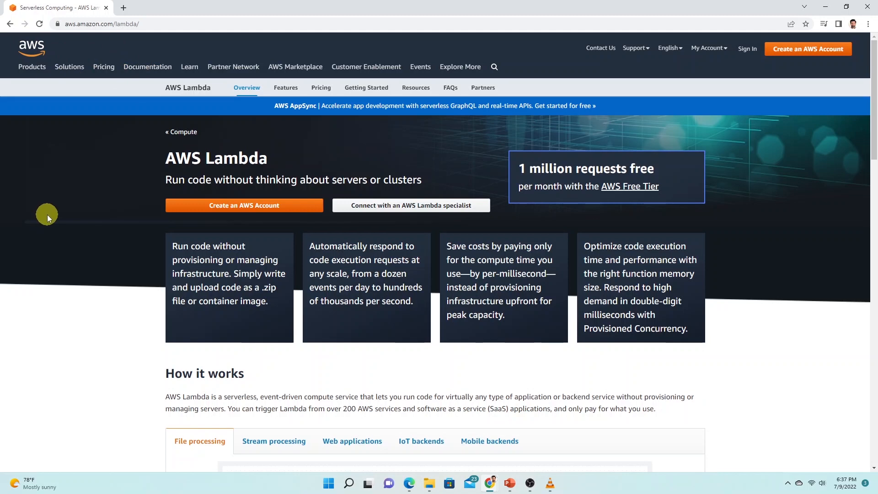
{"action": "mouse_move", "coordinate": [144, 182]}
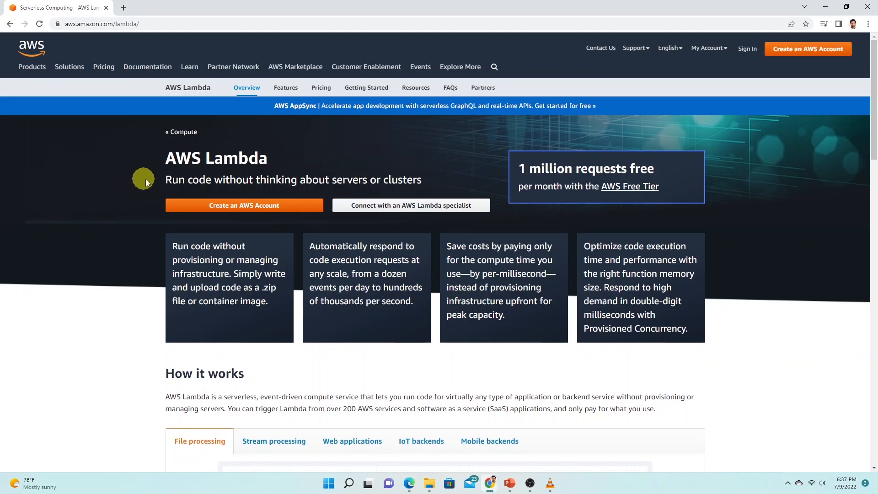
{"action": "mouse_move", "coordinate": [411, 185]}
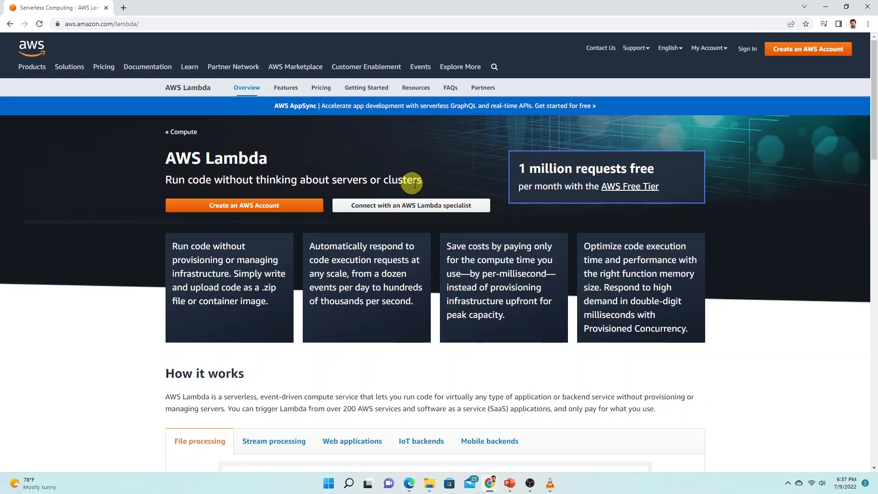
{"action": "mouse_move", "coordinate": [425, 187]}
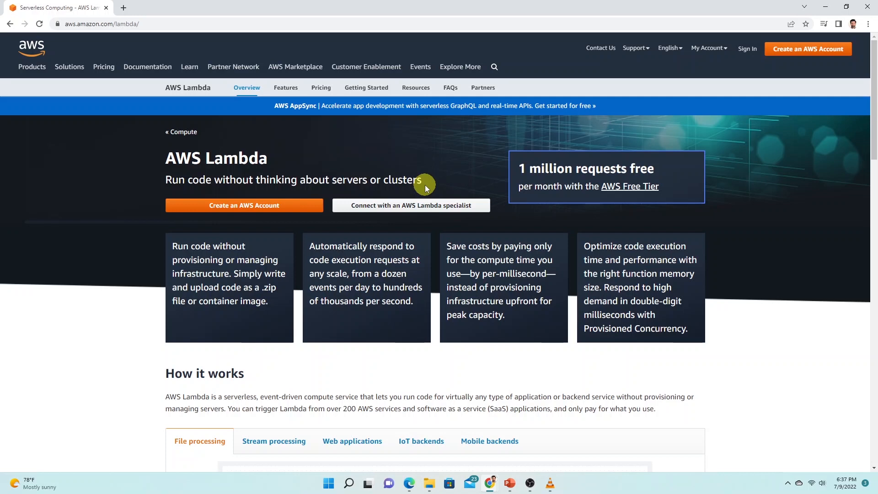
{"action": "mouse_move", "coordinate": [48, 218]}
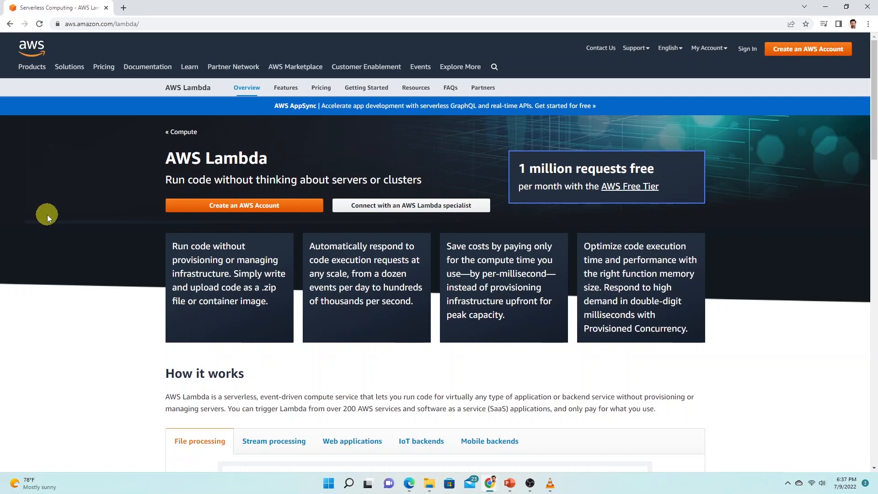
{"action": "mouse_move", "coordinate": [199, 184]}
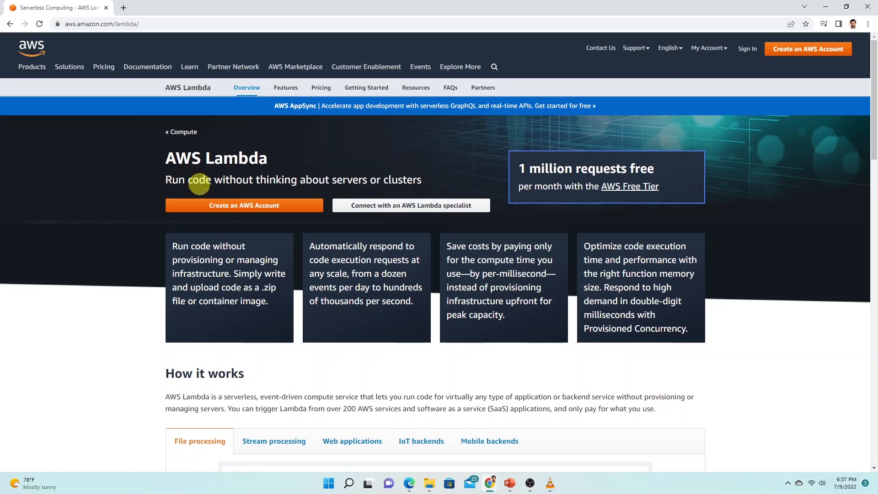
{"action": "mouse_move", "coordinate": [424, 185]}
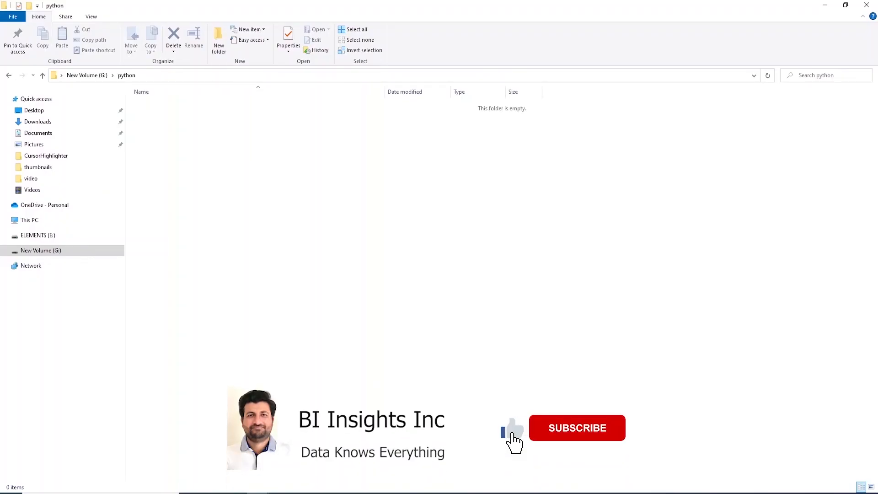
Step: Launch a Command Prompt at G:\python from the File Explorer address bar with cmd
{"action": "left_click", "coordinate": [577, 427]}
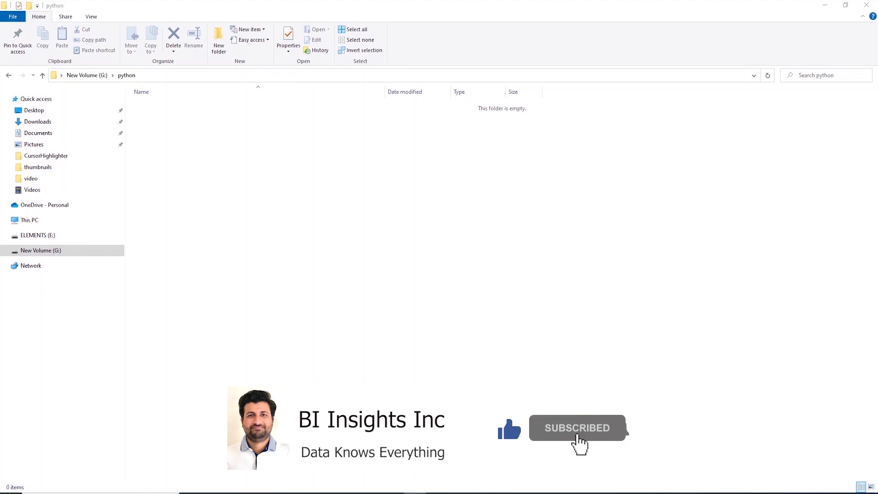
{"action": "left_click", "coordinate": [280, 75]}
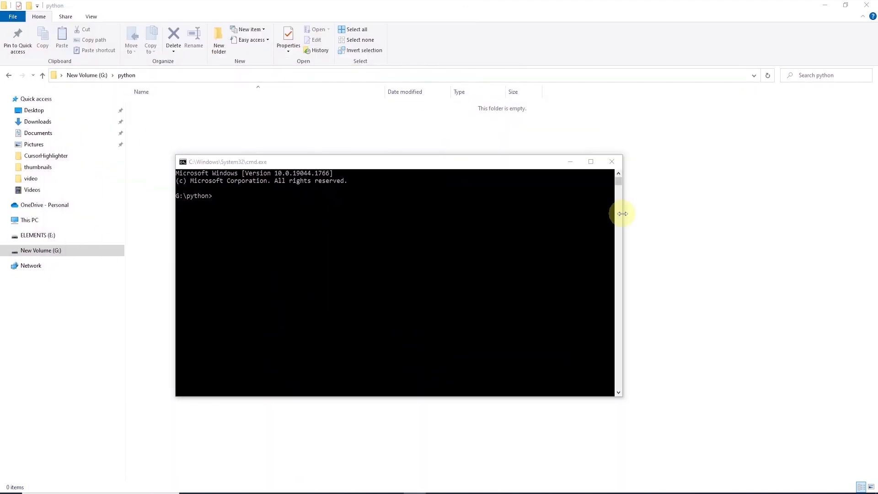
Step: Enter pip install for psycopg2-binary with --platform=manylinux1_x86_64 --only-binary=:all: targeting ./python
{"action": "type", "text": "pip install --platform=manylinux1_x86_64 --only-binary=:all: psycopg2-binary --target ./python psycopg2-binary"}
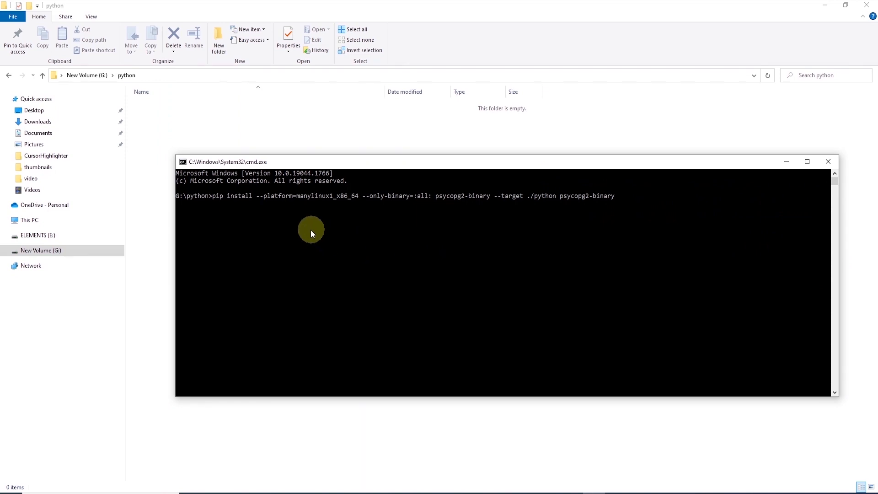
{"action": "mouse_move", "coordinate": [306, 203]}
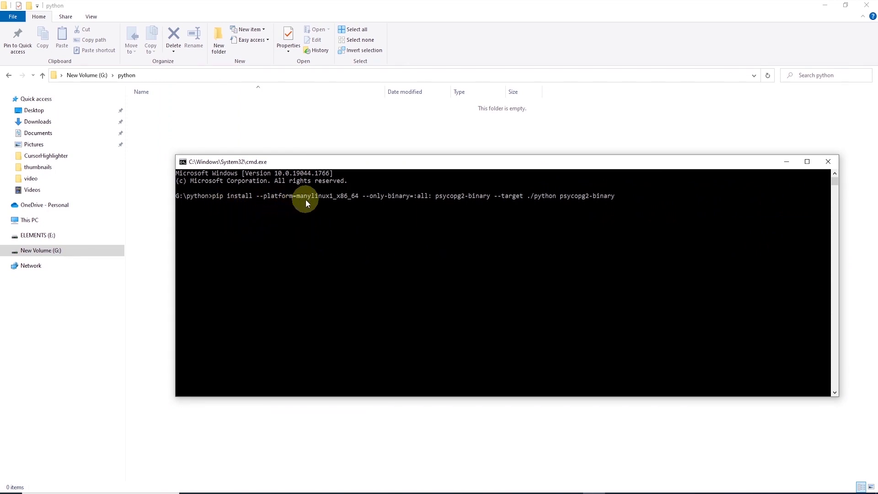
{"action": "mouse_move", "coordinate": [330, 202]}
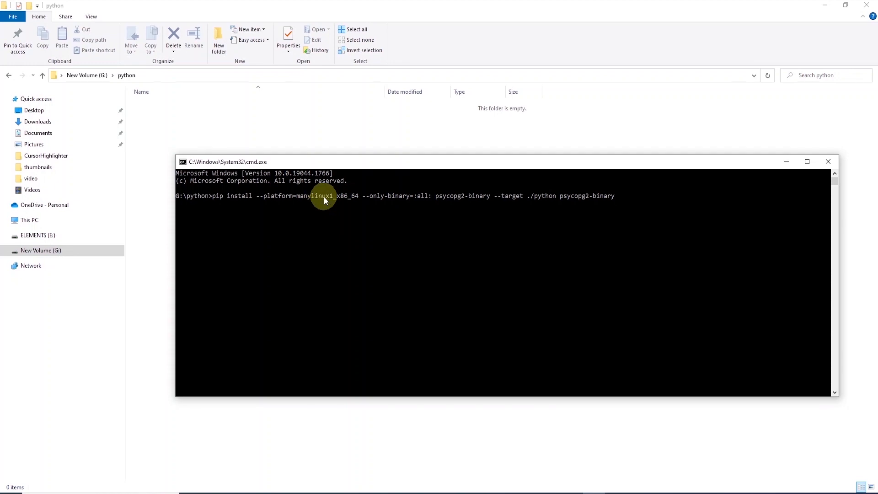
{"action": "mouse_move", "coordinate": [398, 200]}
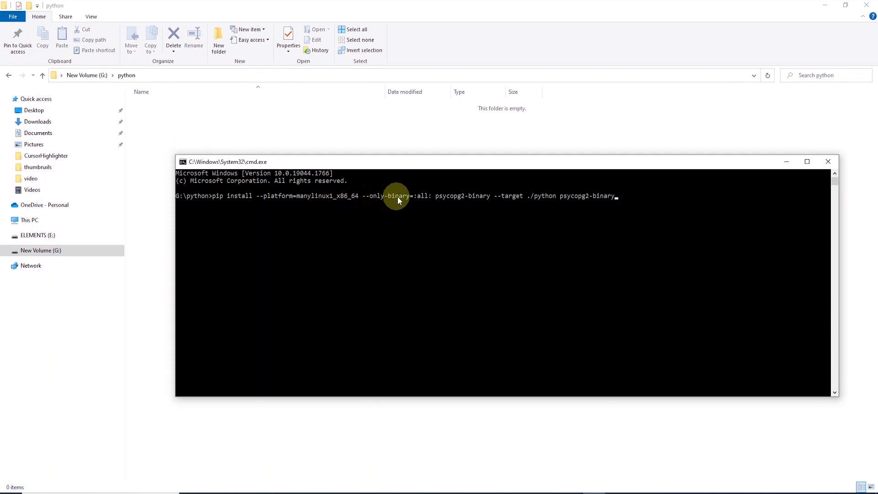
{"action": "mouse_move", "coordinate": [482, 203]}
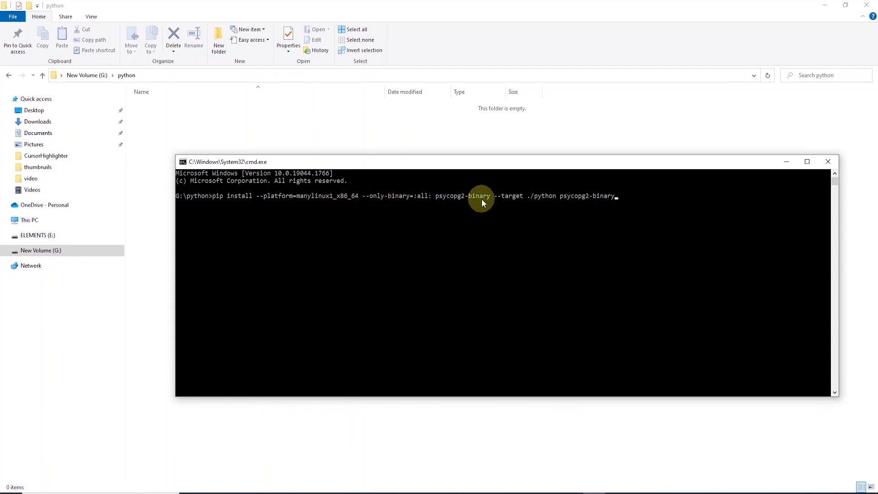
{"action": "mouse_move", "coordinate": [541, 196]}
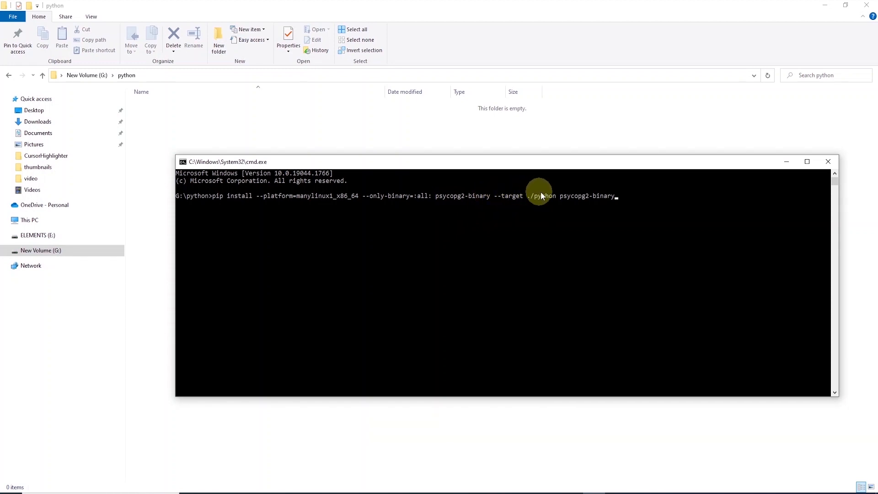
{"action": "mouse_move", "coordinate": [675, 211]}
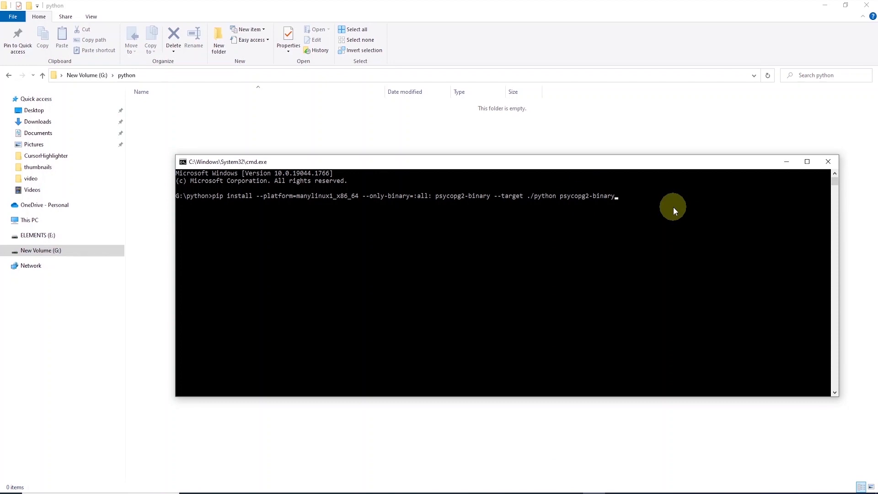
{"action": "mouse_move", "coordinate": [675, 211]}
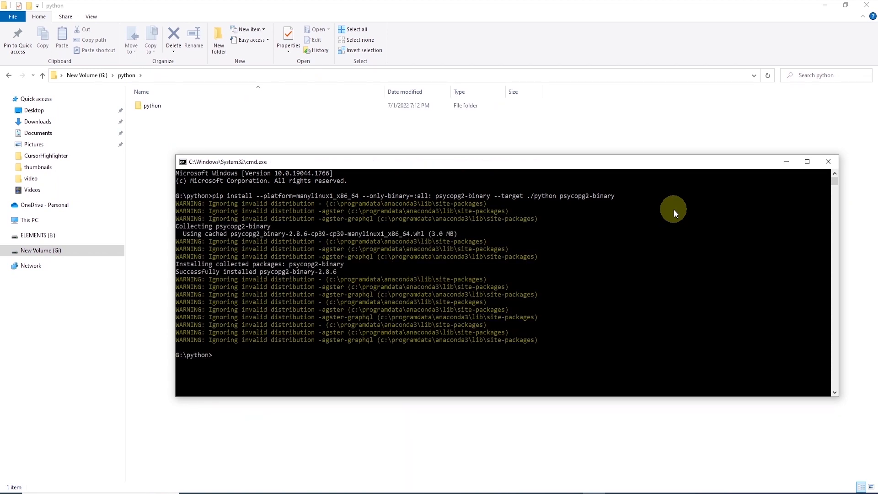
Step: Inspect the new python subfolder's packages (psycopg2, pandas, numpy) and return to G:\python
{"action": "left_click", "coordinate": [152, 106]}
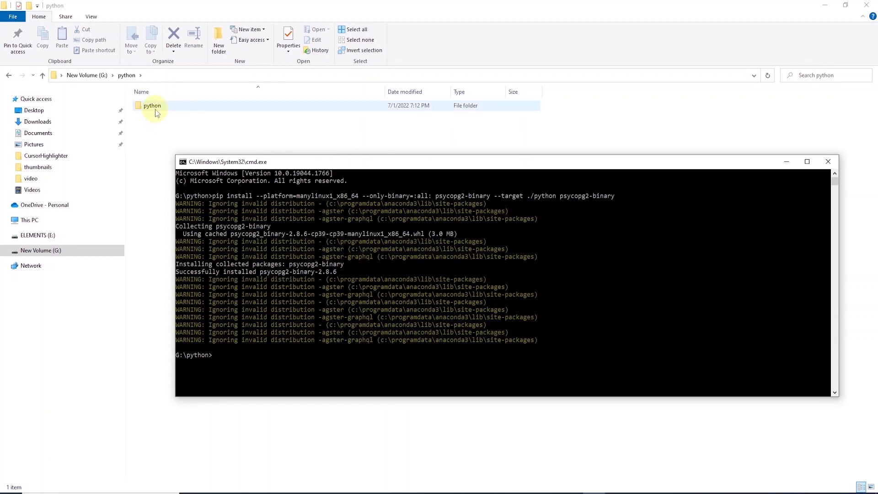
{"action": "left_click", "coordinate": [152, 105]}
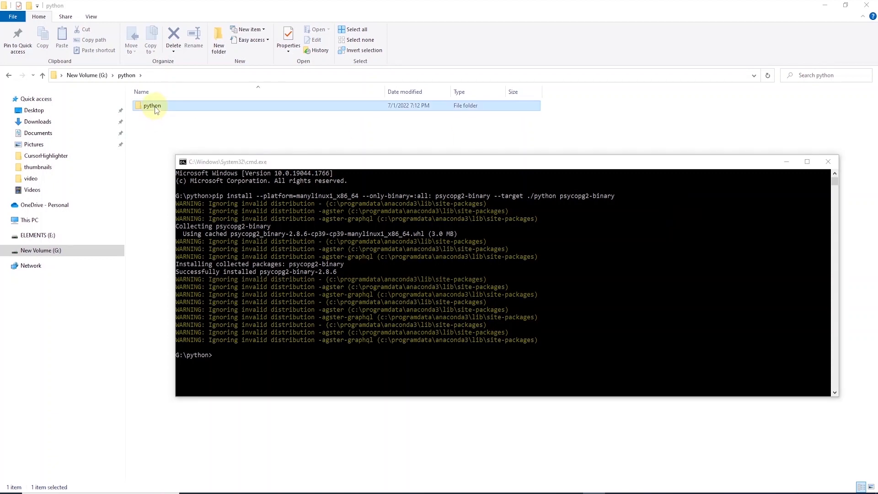
{"action": "double_click", "coordinate": [152, 106]}
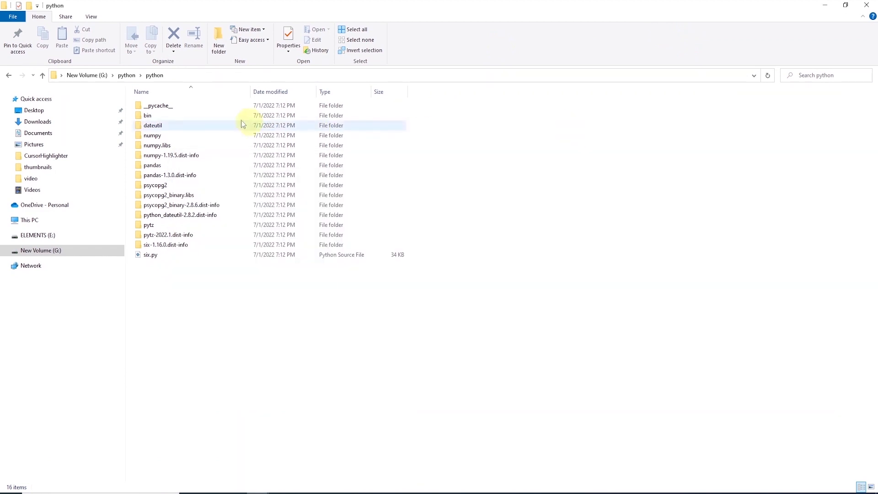
{"action": "mouse_move", "coordinate": [152, 165]}
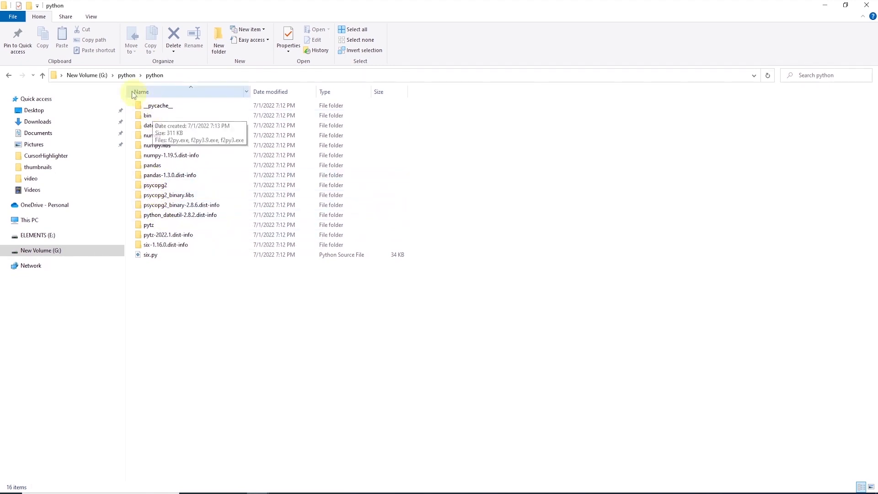
{"action": "left_click", "coordinate": [126, 75]}
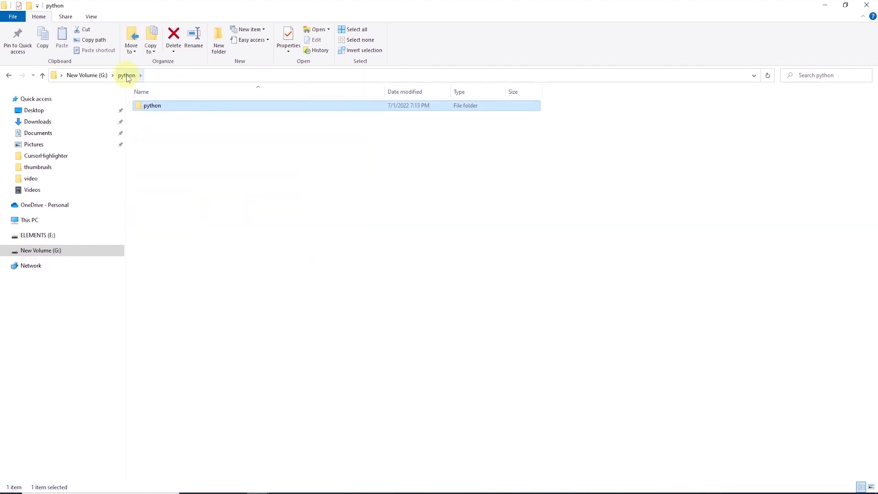
Step: Archive the python folder as python.zip in ZIP format with WinRAR
{"action": "right_click", "coordinate": [151, 106]}
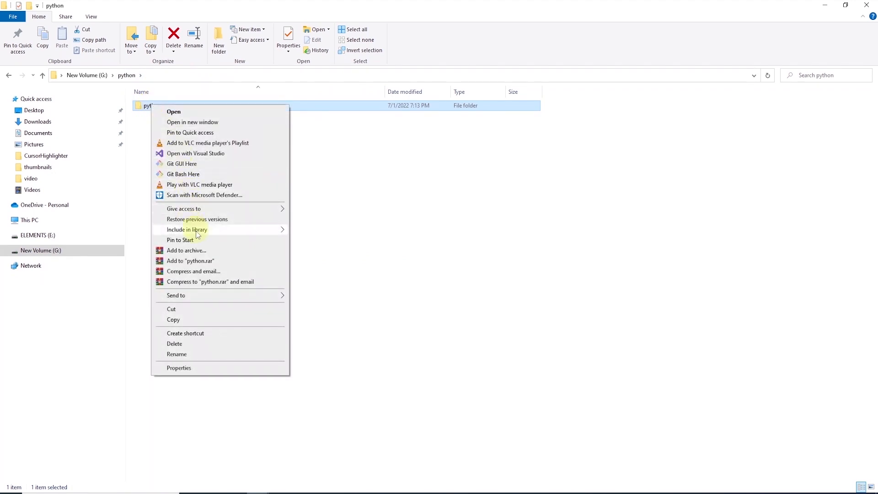
{"action": "left_click", "coordinate": [186, 250]}
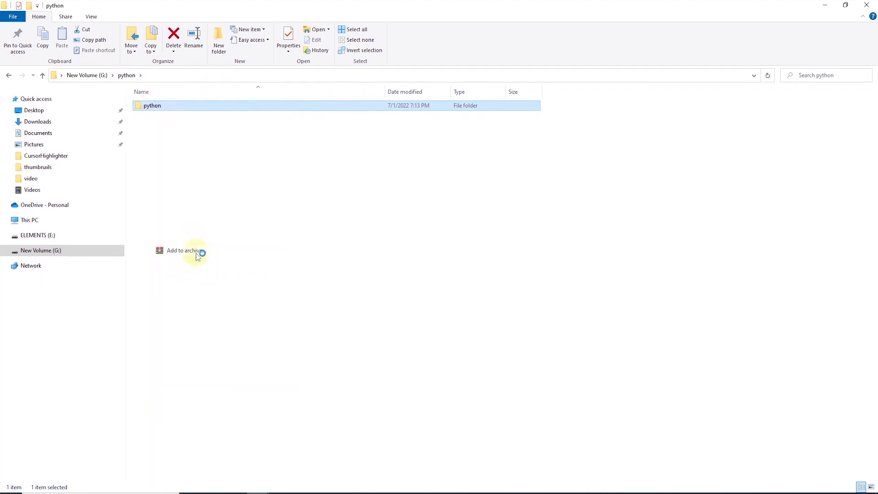
{"action": "left_click", "coordinate": [181, 250]}
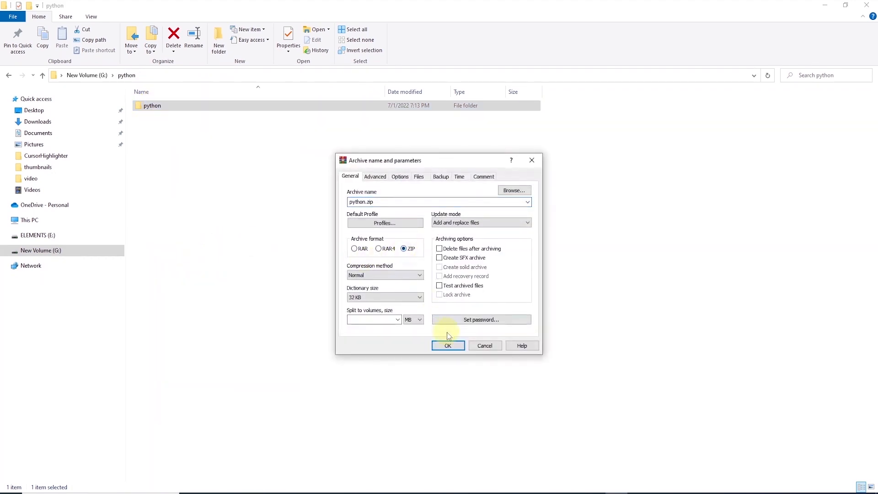
{"action": "left_click", "coordinate": [447, 345]}
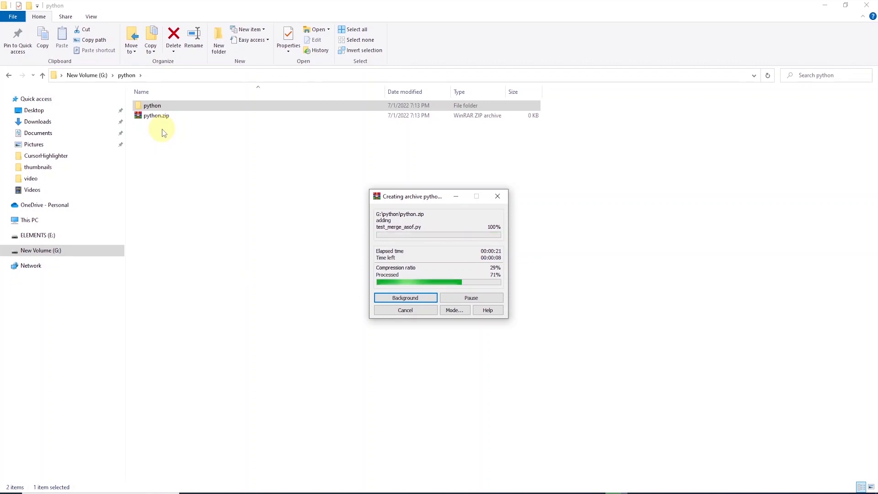
{"action": "mouse_move", "coordinate": [209, 340]}
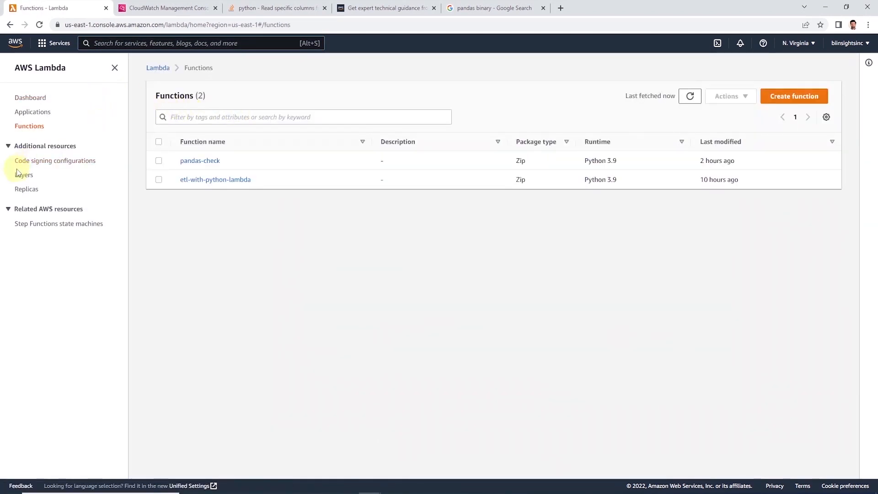
Step: Start a new layer named pandas-pg2 and upload python.zip as its content
{"action": "left_click", "coordinate": [24, 175]}
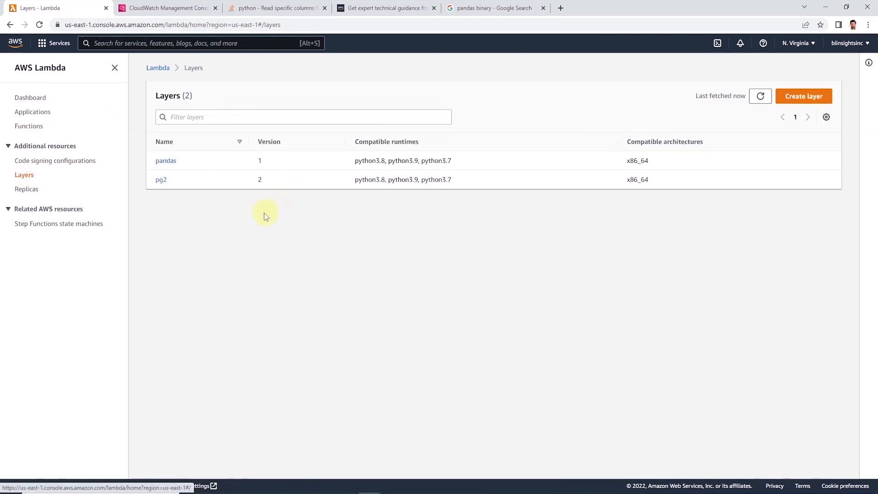
{"action": "mouse_move", "coordinate": [188, 155]}
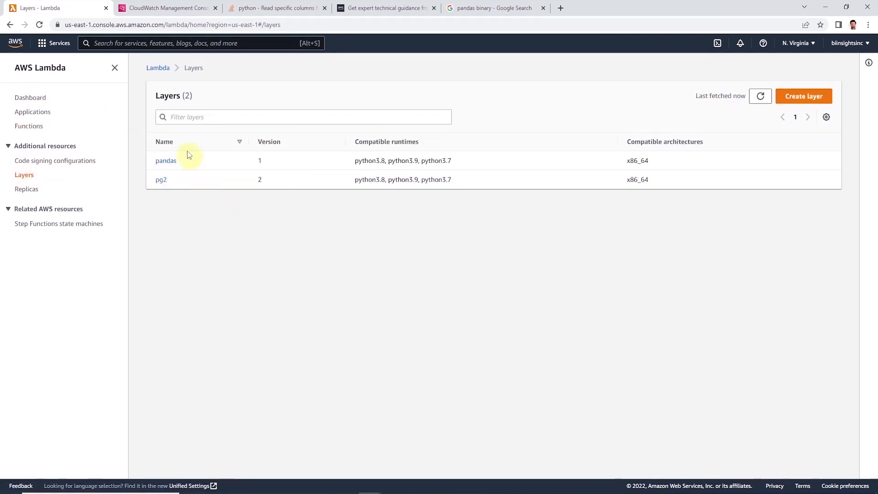
{"action": "left_click", "coordinate": [803, 96]}
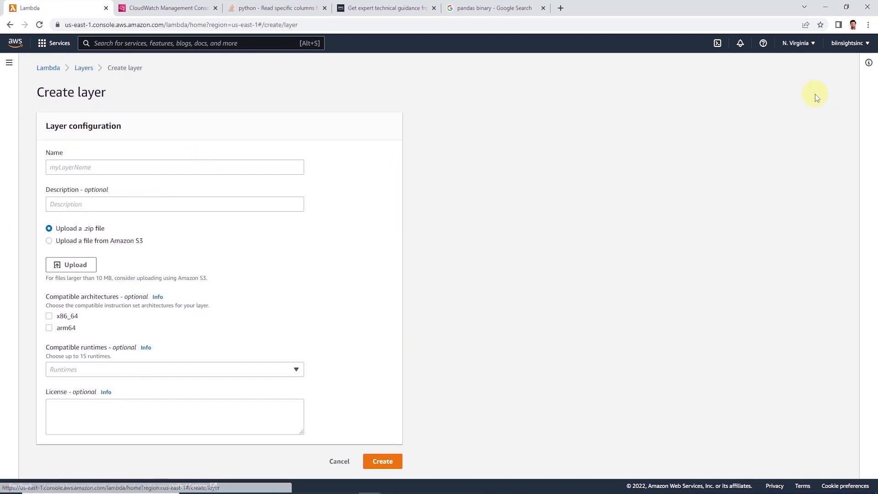
{"action": "type", "text": "pandas-pg2"}
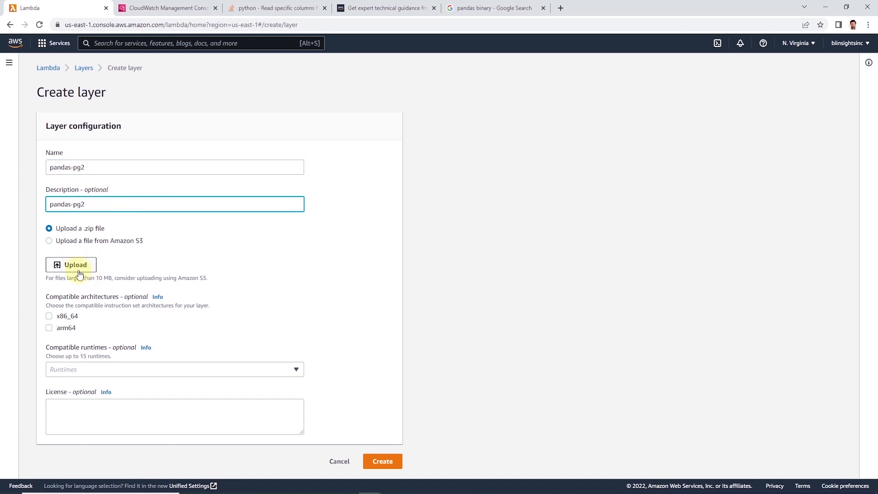
{"action": "left_click", "coordinate": [71, 264]}
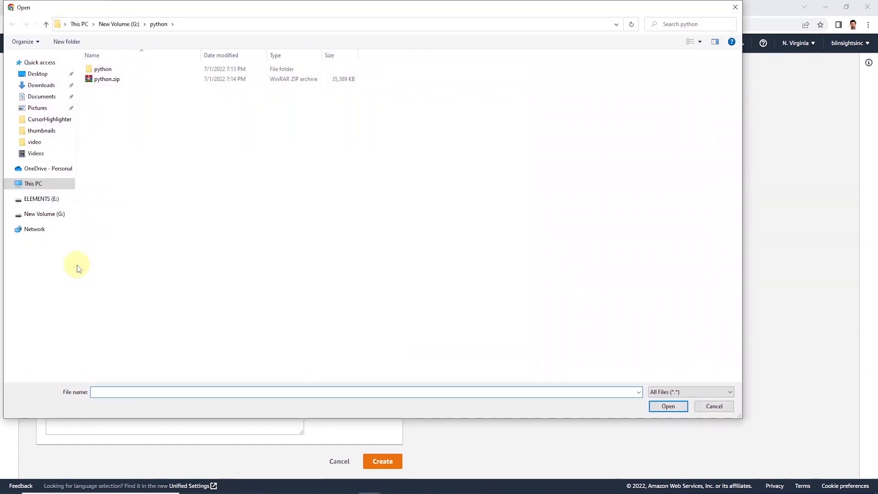
{"action": "left_click", "coordinate": [104, 68]}
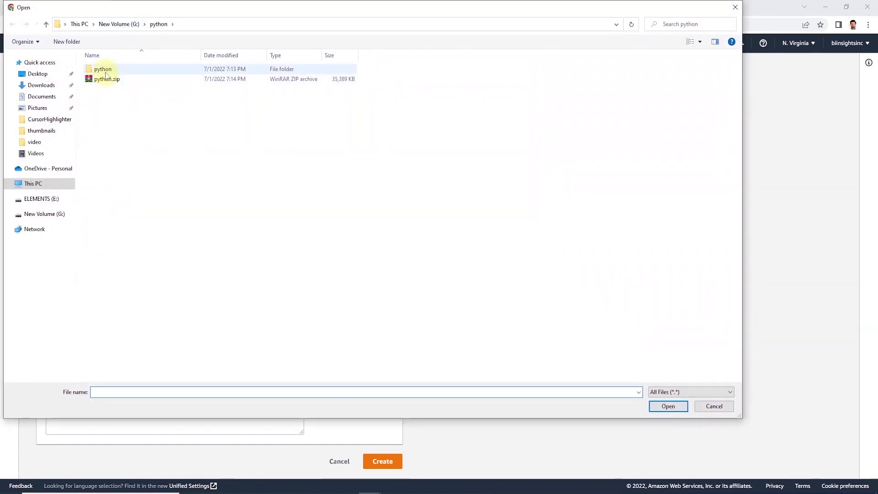
{"action": "left_click", "coordinate": [668, 406]}
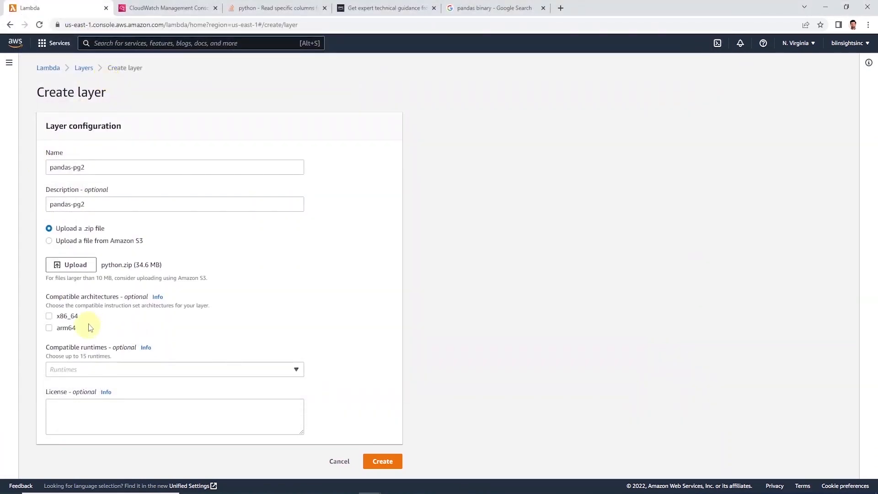
Step: Mark the layer x86_64 with Python 3.7, 3.8 and 3.9 runtimes, create it and return to Layers
{"action": "left_click", "coordinate": [48, 316]}
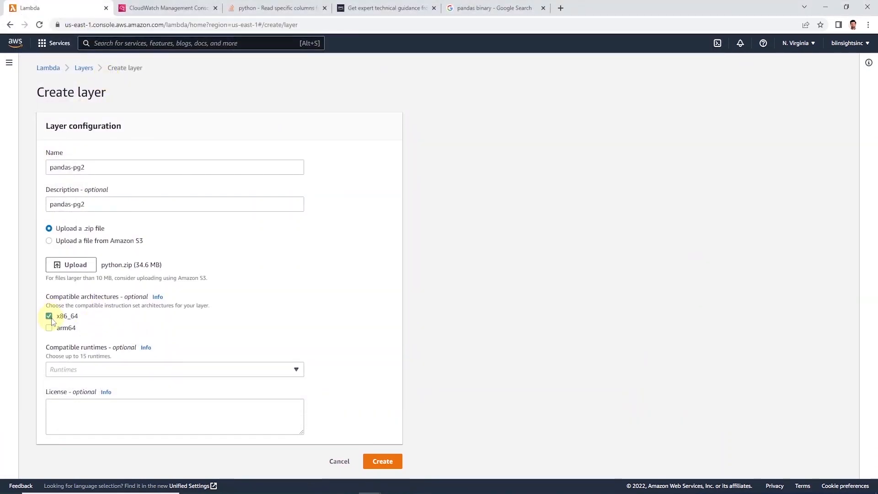
{"action": "mouse_move", "coordinate": [268, 367]}
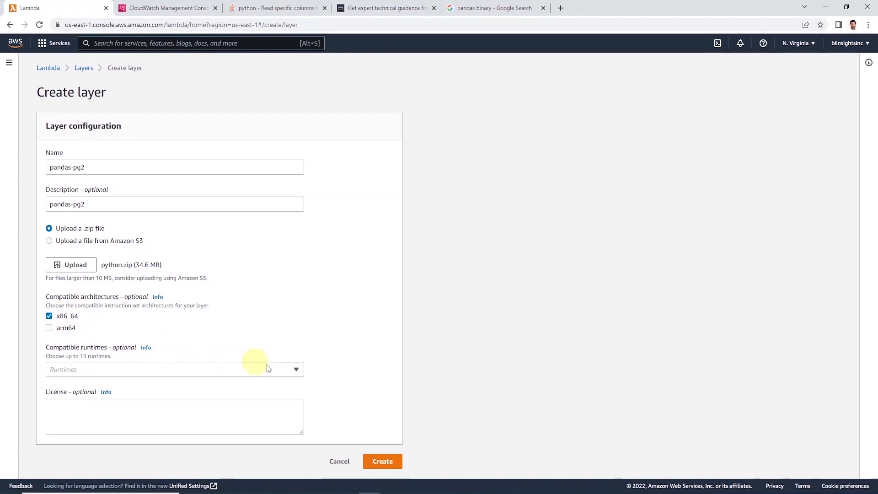
{"action": "left_click", "coordinate": [174, 369]}
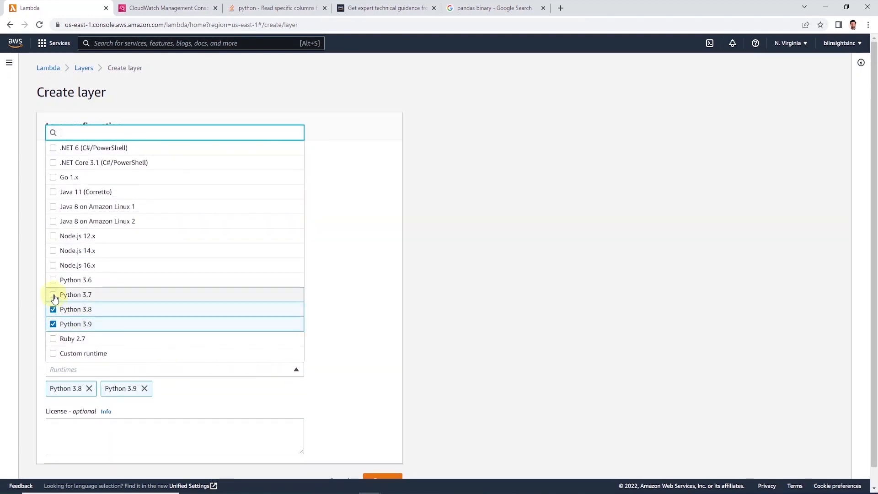
{"action": "left_click", "coordinate": [53, 294]}
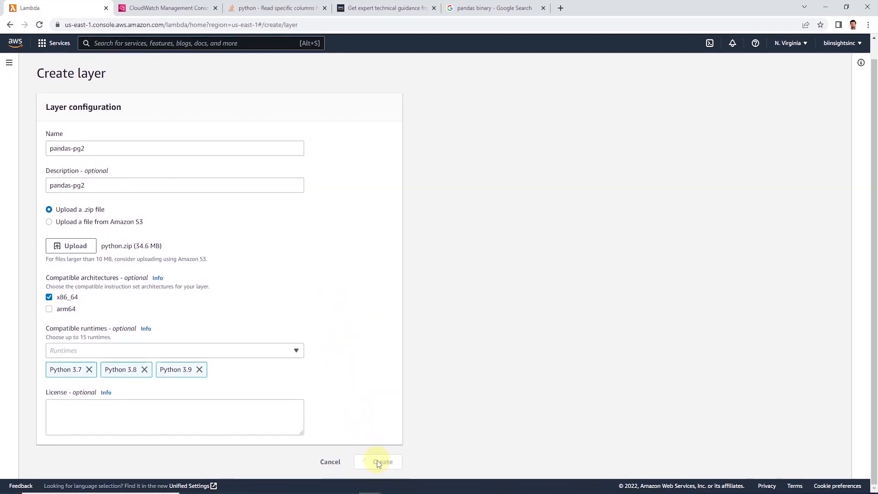
{"action": "mouse_move", "coordinate": [361, 330]}
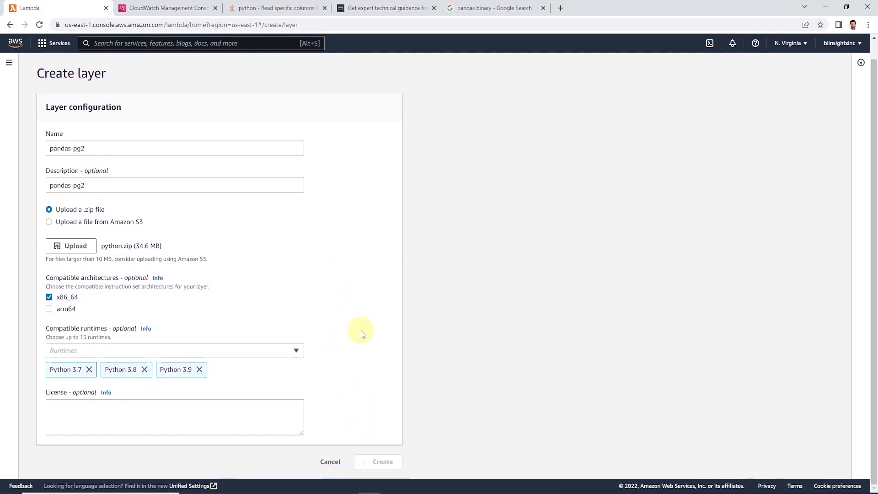
{"action": "left_click", "coordinate": [381, 461]}
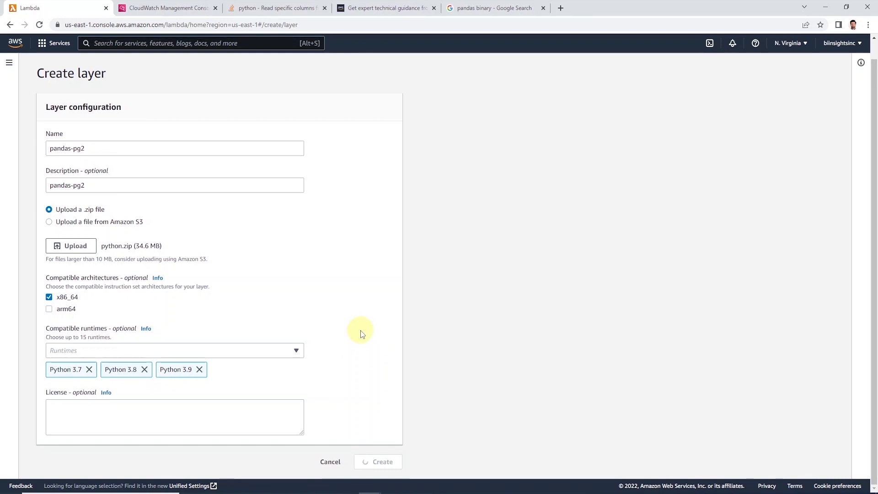
{"action": "left_click", "coordinate": [378, 461]}
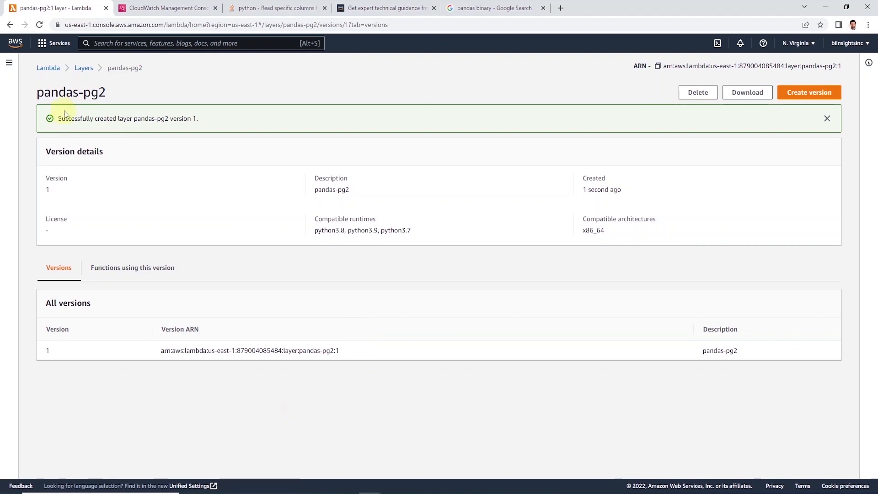
{"action": "left_click", "coordinate": [84, 68]}
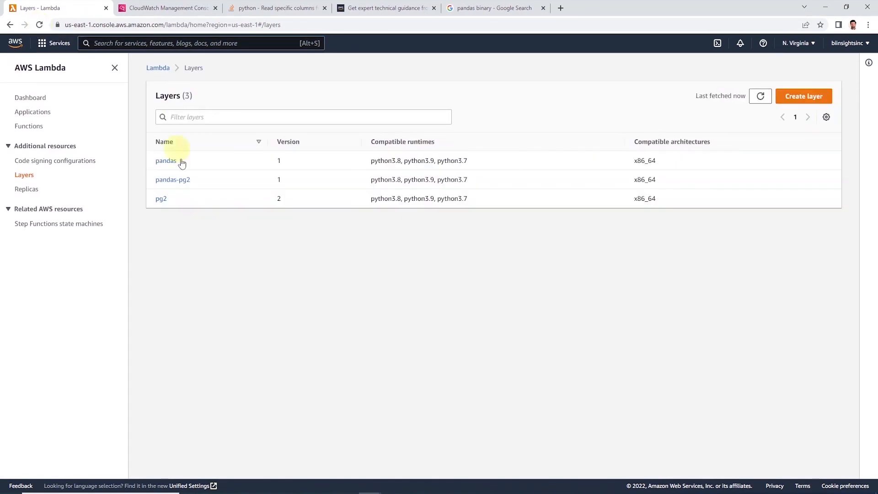
{"action": "mouse_move", "coordinate": [273, 180]}
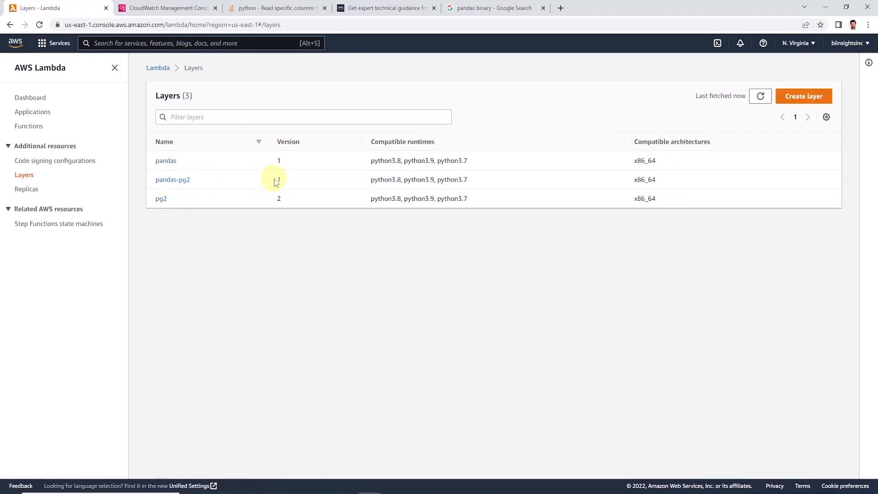
Step: Go to the Functions list, hide the side navigation and begin creating a new function
{"action": "left_click", "coordinate": [28, 125]}
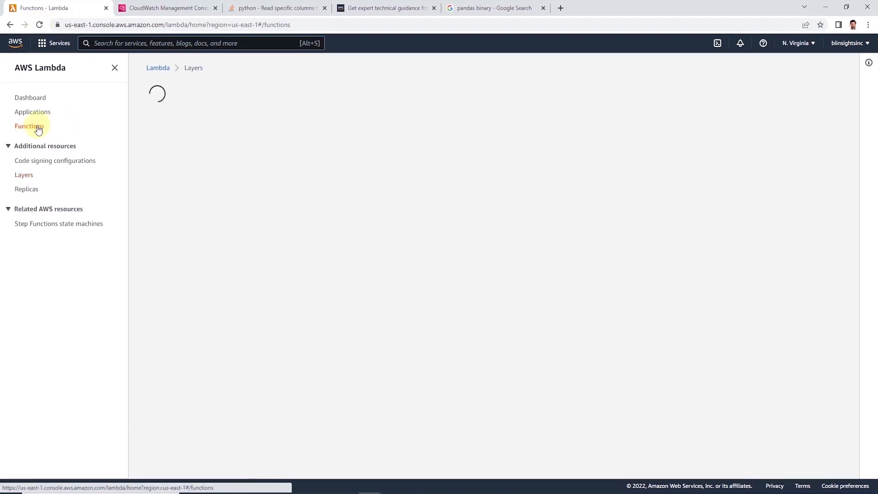
{"action": "left_click", "coordinate": [29, 126]}
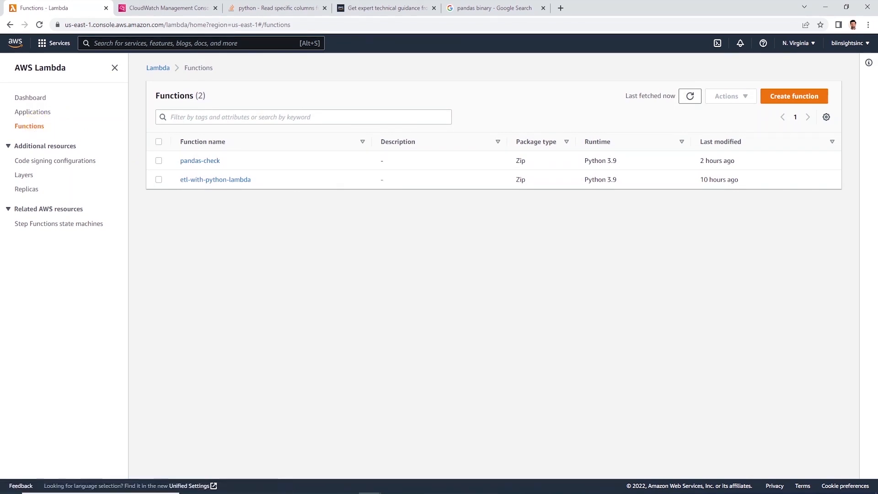
{"action": "left_click", "coordinate": [115, 68]}
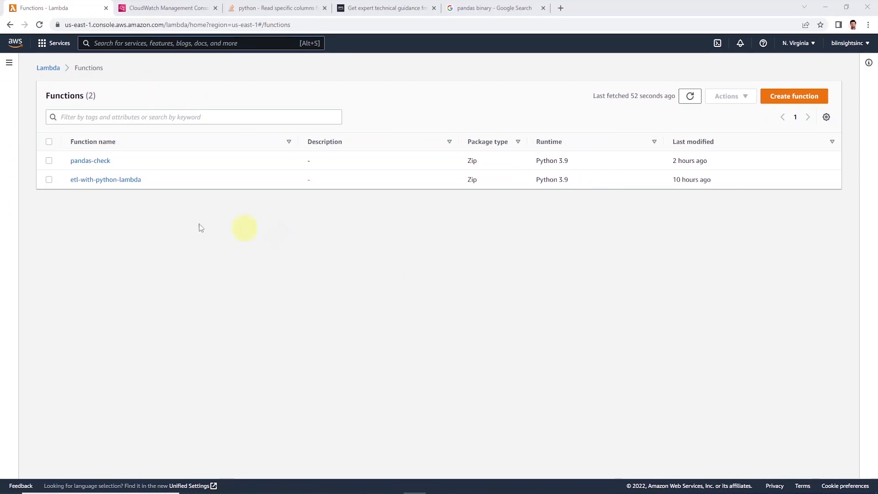
{"action": "left_click", "coordinate": [794, 96]}
{"action": "type", "text": "e"}
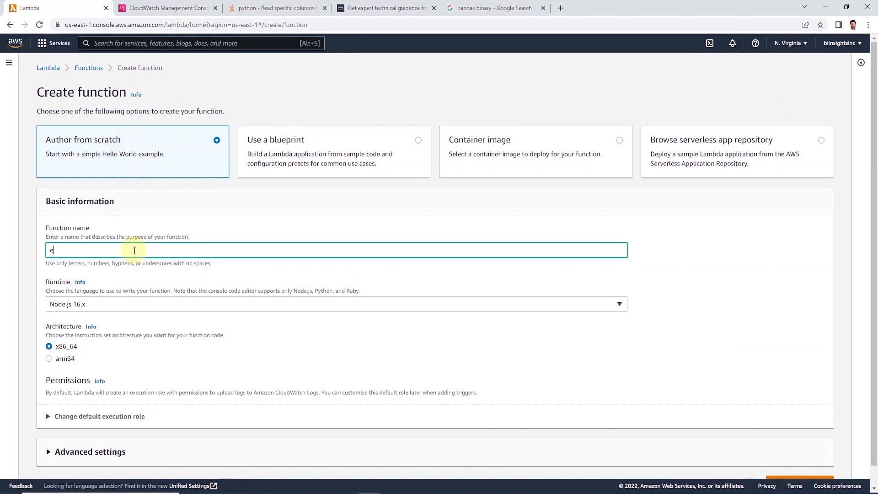
Step: Create function etl-with-python from scratch with Python 3.9 runtime on x86_64
{"action": "type", "text": "tl-wiht"}
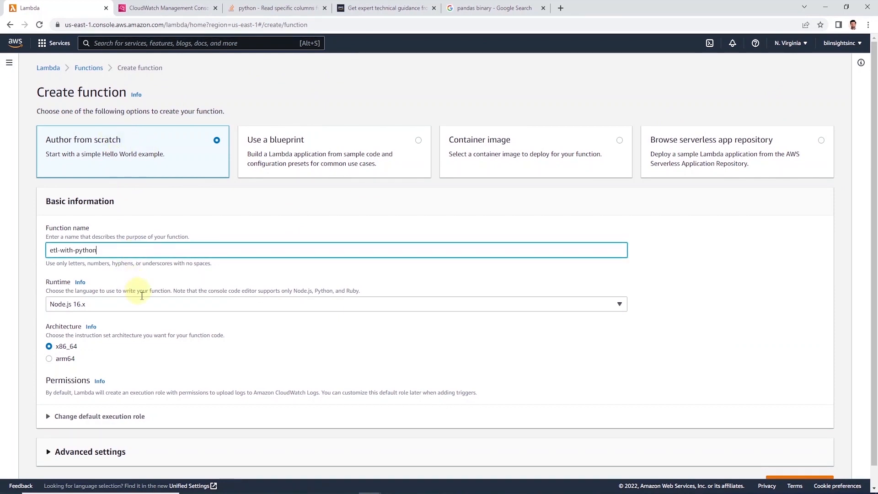
{"action": "left_click", "coordinate": [335, 304]}
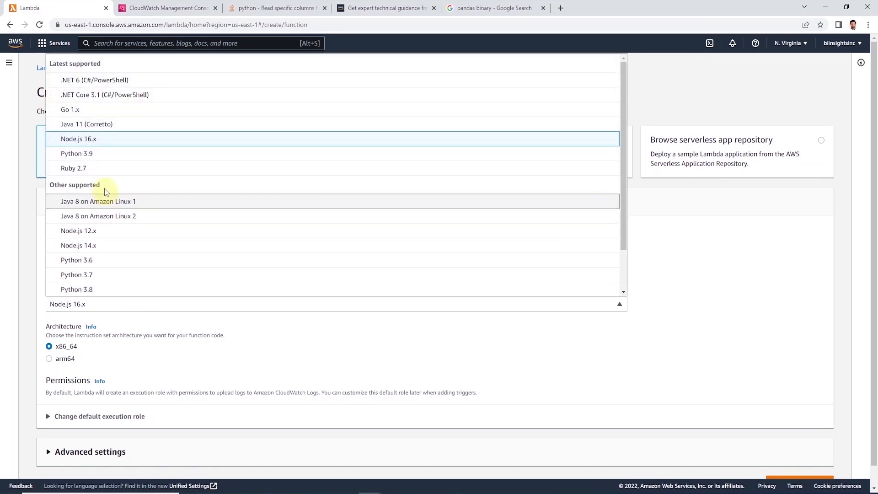
{"action": "left_click", "coordinate": [76, 154]}
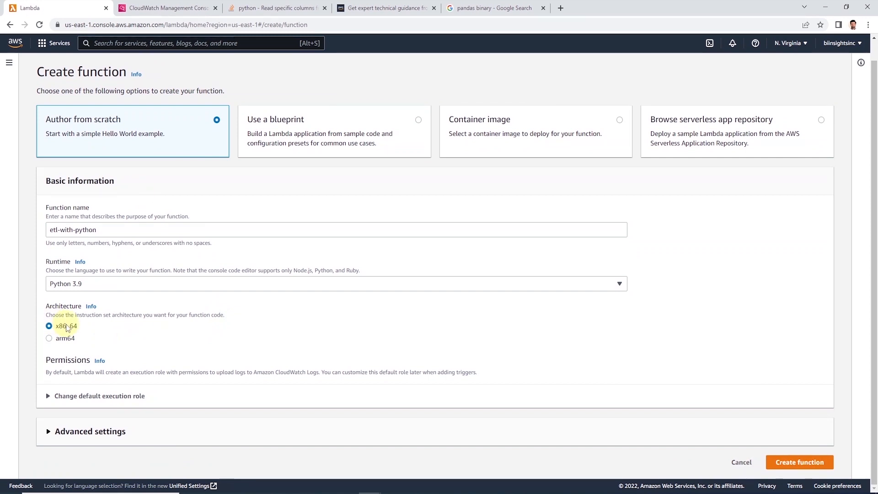
{"action": "left_click", "coordinate": [799, 462]}
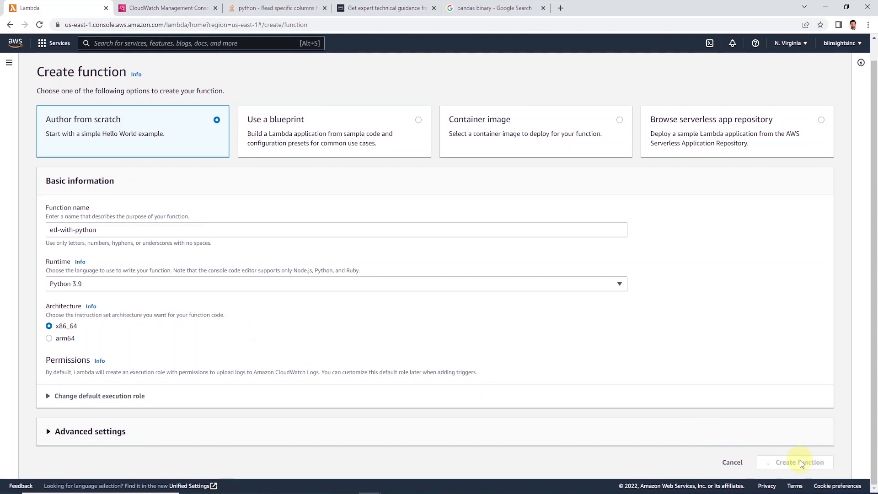
{"action": "left_click", "coordinate": [798, 462]}
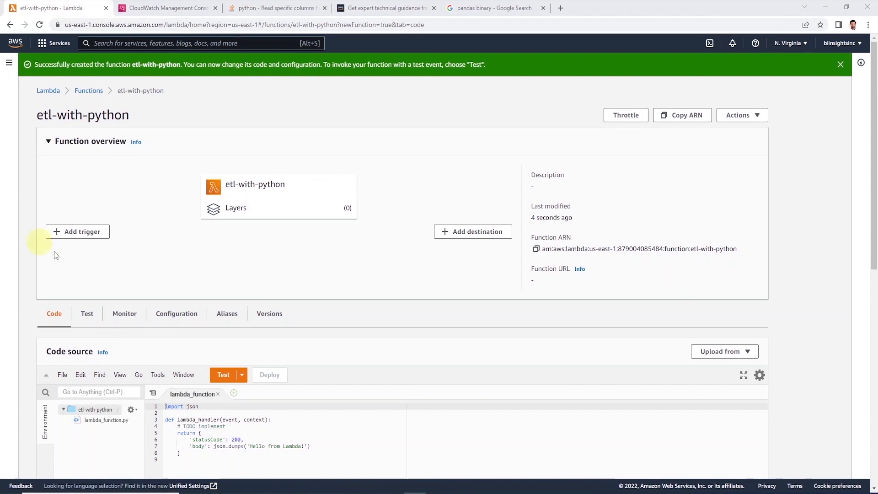
{"action": "mouse_move", "coordinate": [300, 211]}
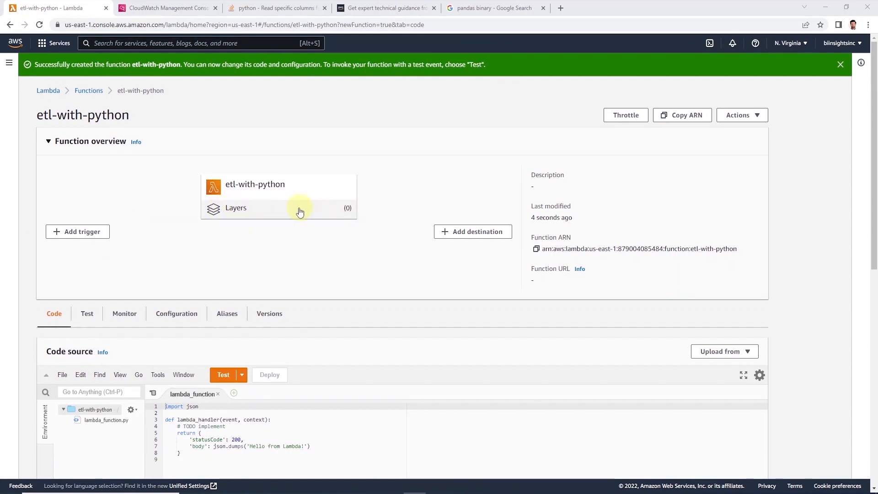
Step: Attach custom layer pandas-pg2 version 1 to etl-with-python
{"action": "scroll", "scroll_direction": "down", "scroll_amount": 3}
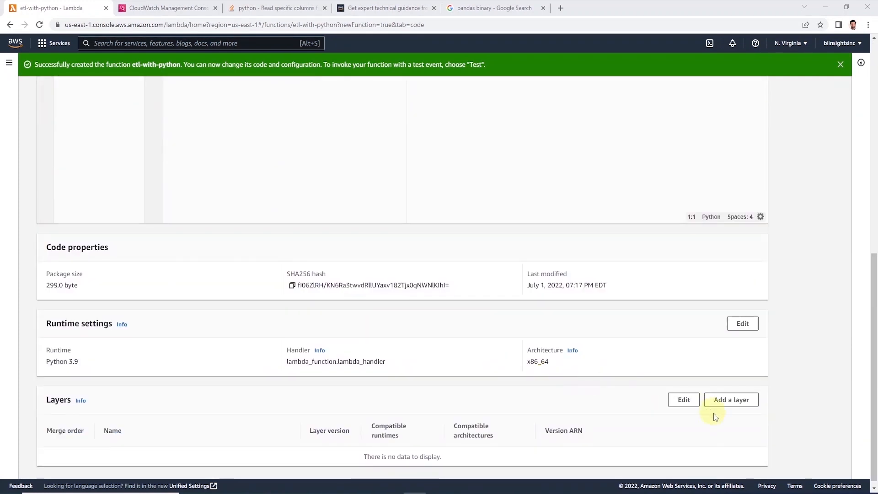
{"action": "left_click", "coordinate": [731, 400]}
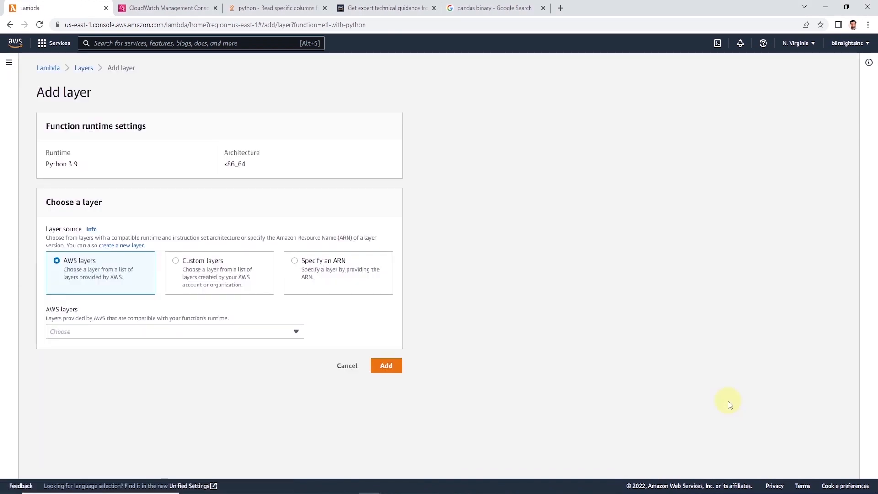
{"action": "mouse_move", "coordinate": [200, 247]}
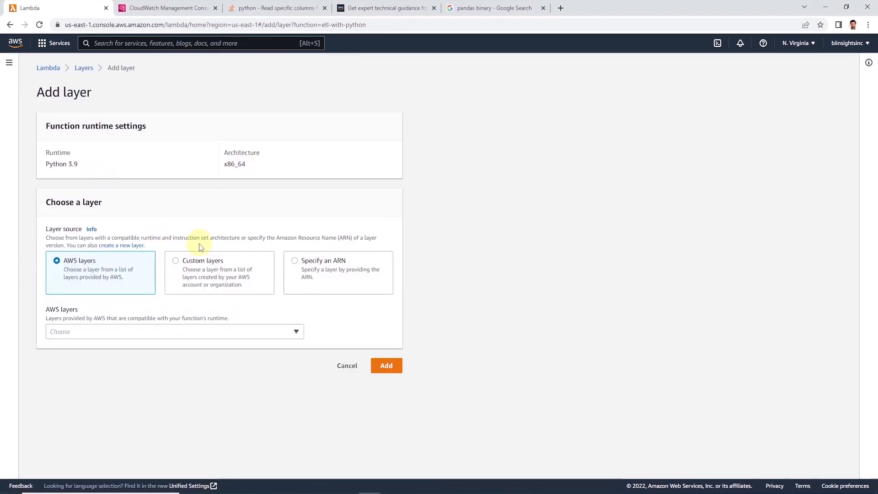
{"action": "left_click", "coordinate": [176, 260]}
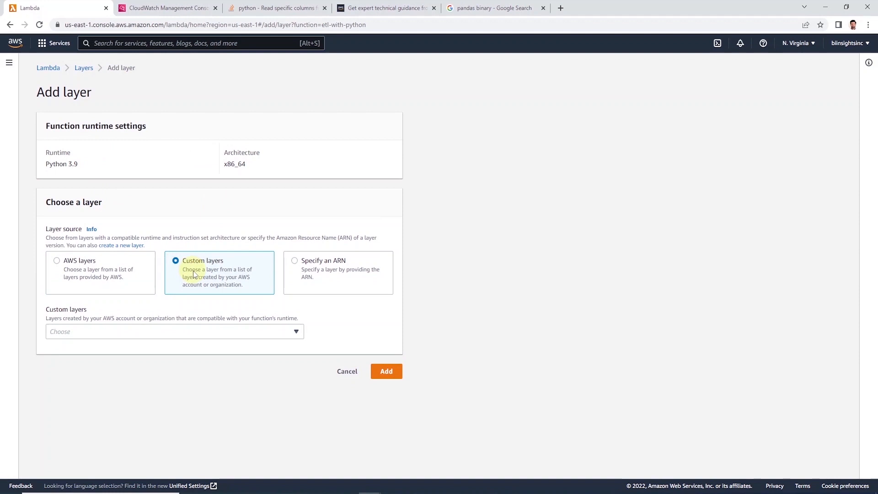
{"action": "left_click", "coordinate": [171, 331]}
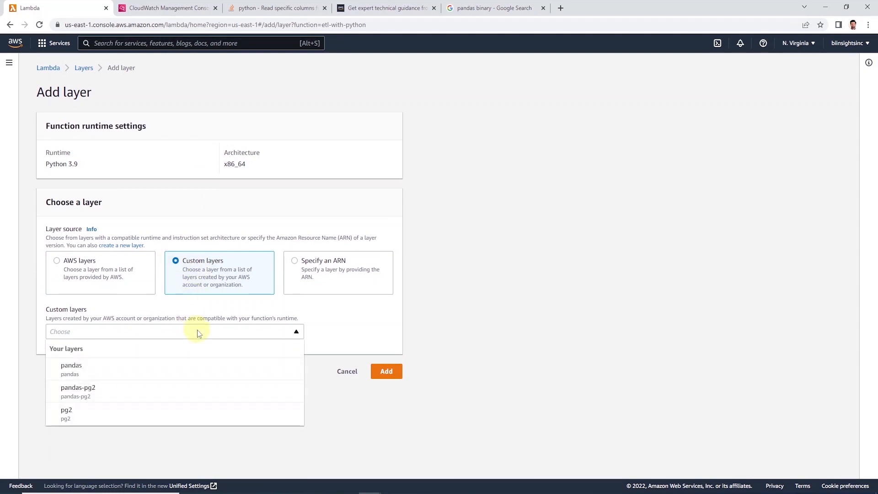
{"action": "left_click", "coordinate": [78, 390]}
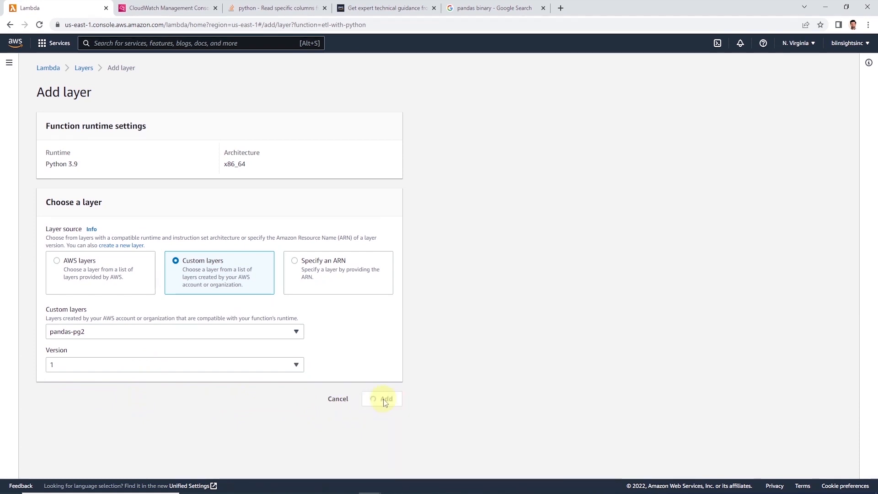
{"action": "left_click", "coordinate": [384, 399]}
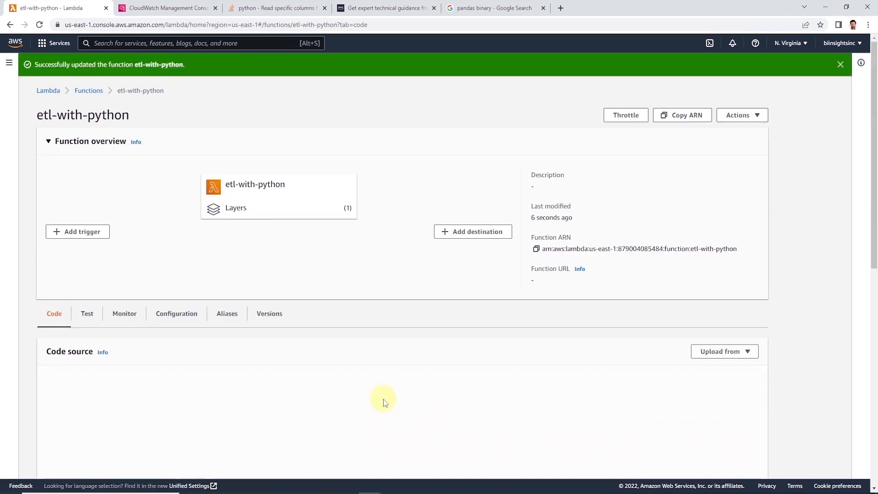
Step: Add import psycopg2 to lambda_function, deploy, save a test event named test and run it successfully
{"action": "scroll", "scroll_direction": "down", "scroll_amount": 3}
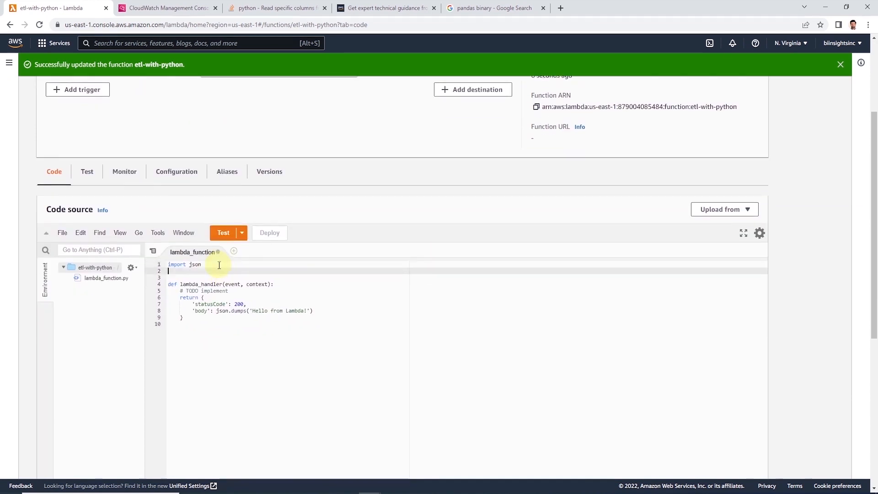
{"action": "type", "text": "import psycopg2"}
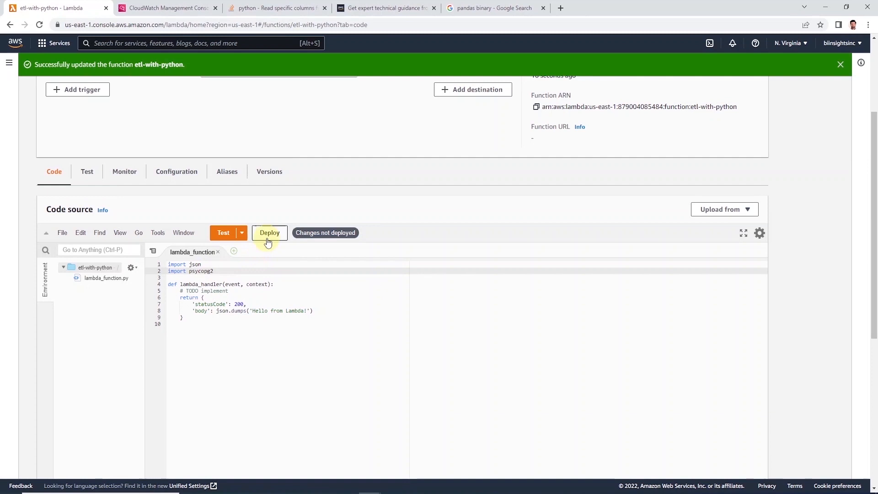
{"action": "mouse_move", "coordinate": [269, 232]}
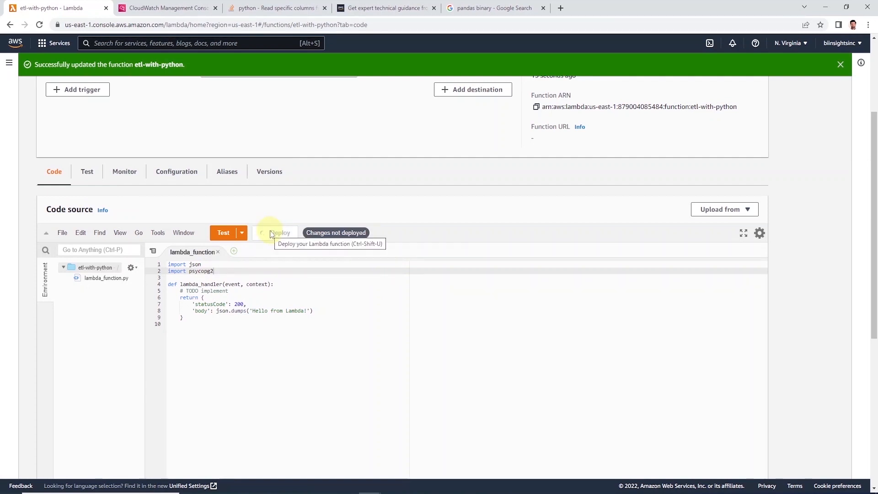
{"action": "mouse_move", "coordinate": [223, 235]}
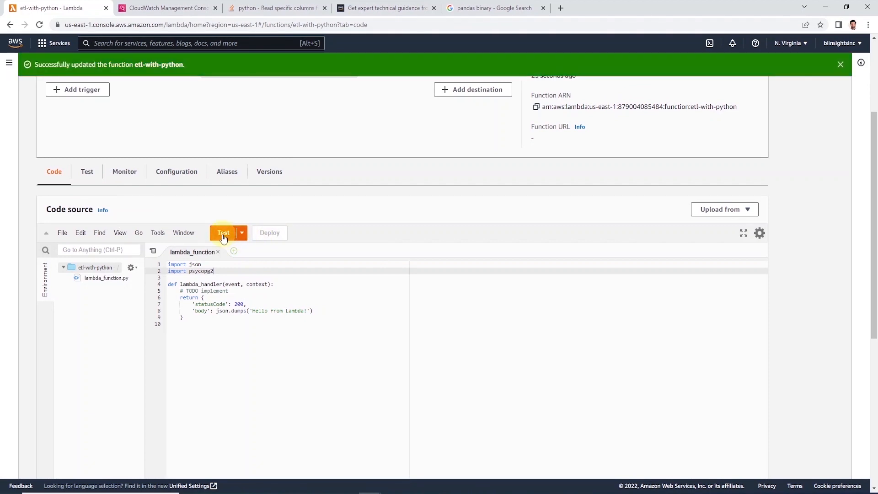
{"action": "left_click", "coordinate": [223, 232]}
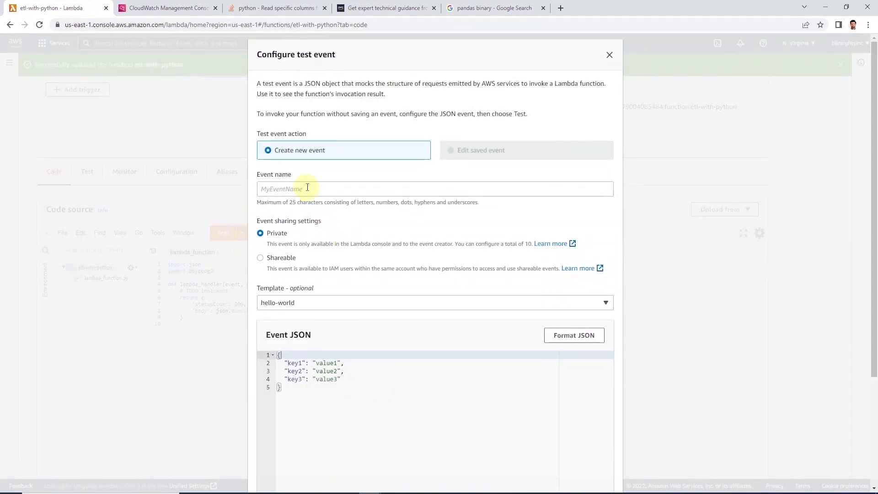
{"action": "type", "text": "test"}
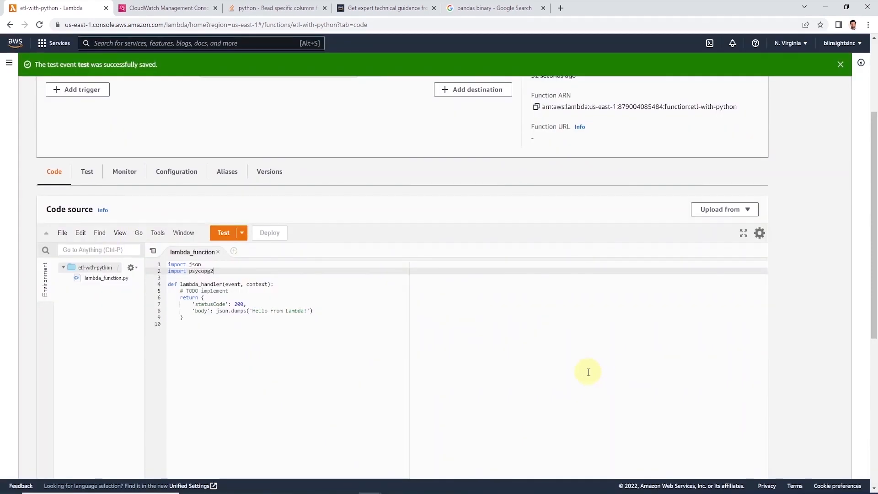
{"action": "mouse_move", "coordinate": [223, 233]}
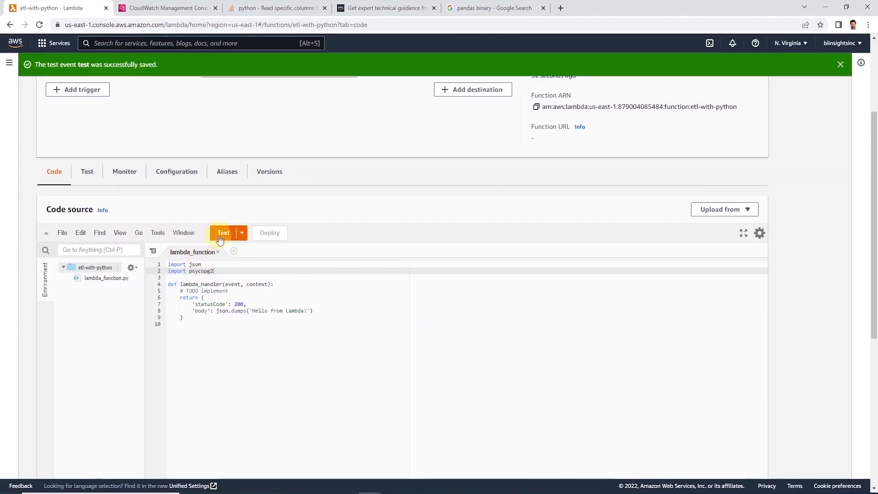
{"action": "left_click", "coordinate": [223, 232]}
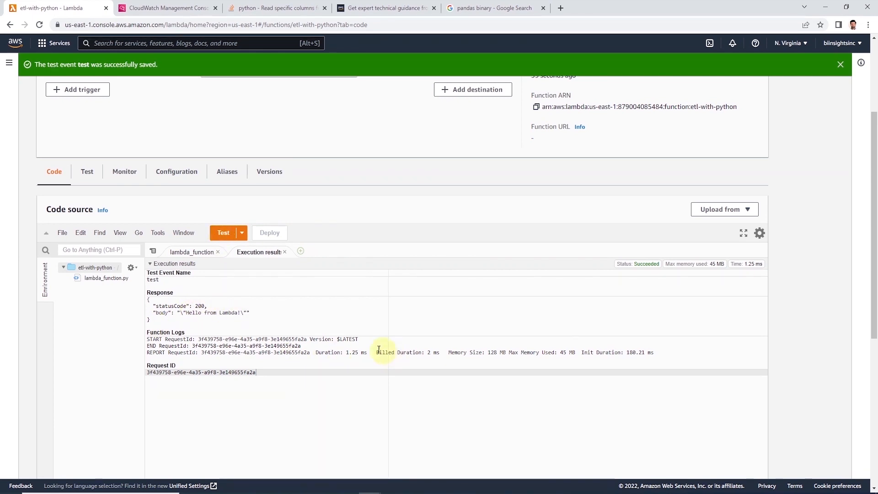
{"action": "scroll", "scroll_direction": "down", "scroll_amount": 3}
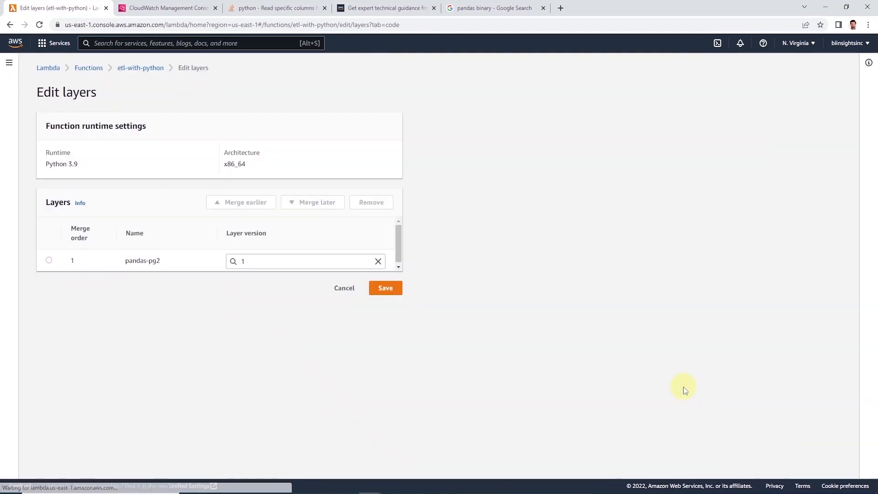
Step: Remove the pandas-pg2 layer from etl-with-python and save, leaving zero layers
{"action": "left_click", "coordinate": [49, 260]}
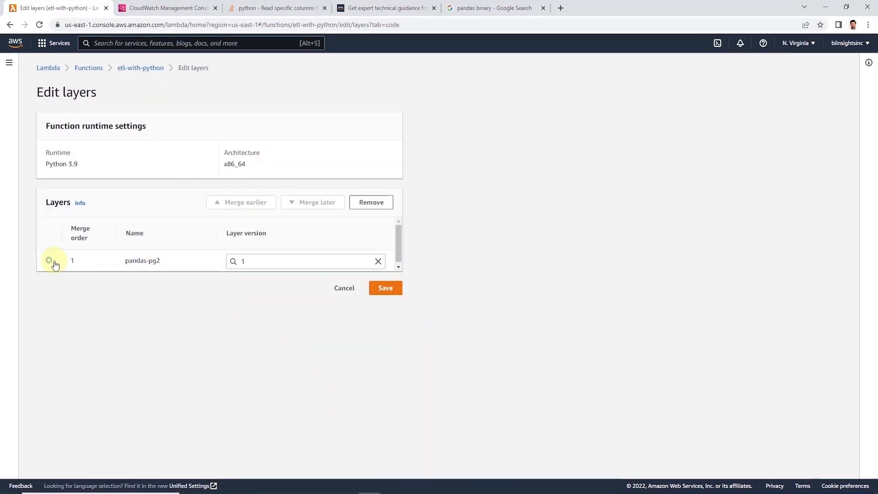
{"action": "left_click", "coordinate": [371, 202]}
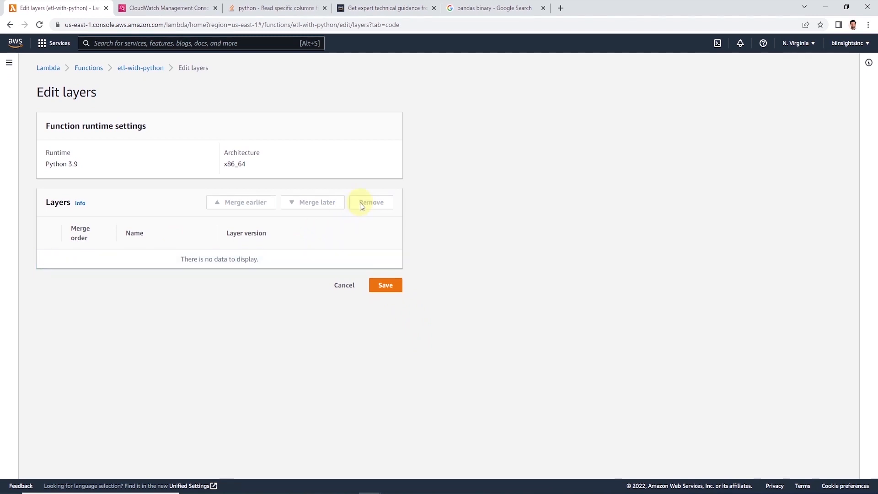
{"action": "left_click", "coordinate": [385, 285]}
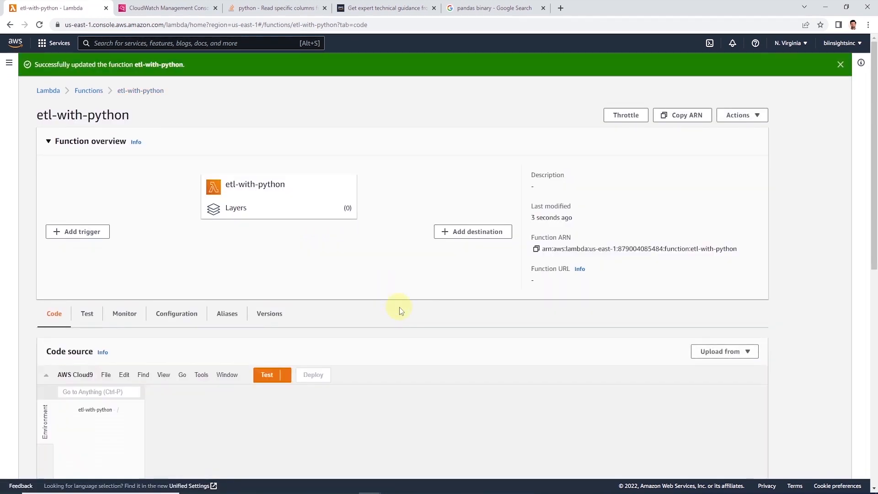
Step: Rerun the test and see it fail with Runtime.ImportModuleError: no module named psycopg2
{"action": "left_click", "coordinate": [266, 375]}
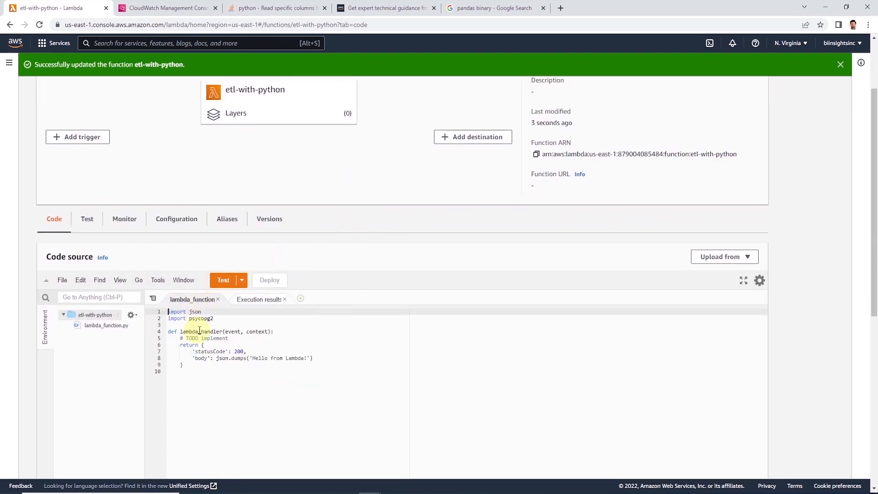
{"action": "left_click", "coordinate": [223, 280]}
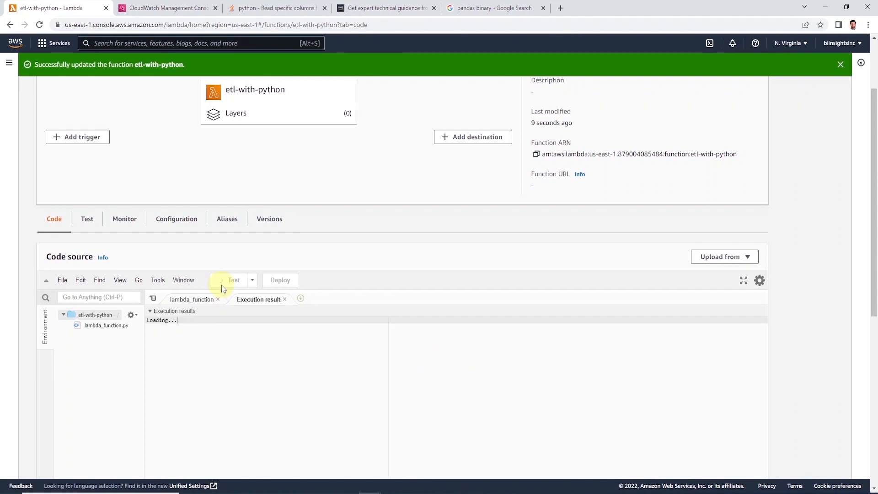
{"action": "left_click", "coordinate": [230, 280]}
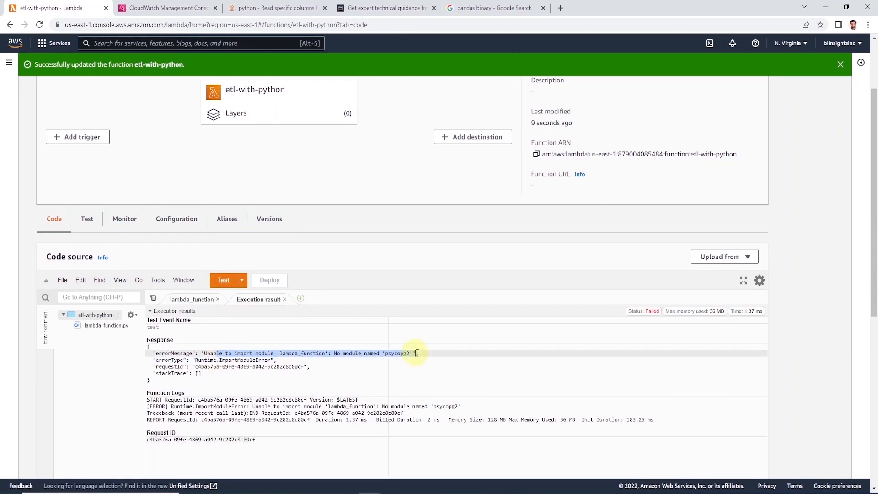
{"action": "scroll", "scroll_direction": "down", "scroll_amount": 3}
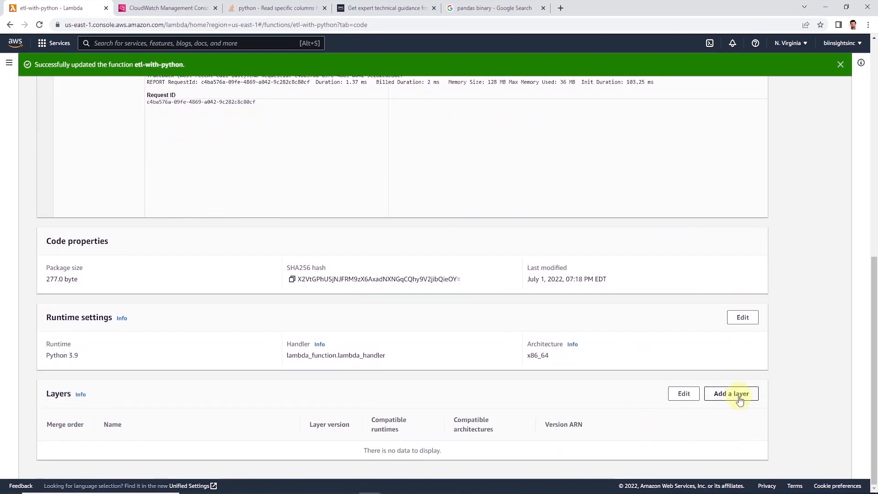
Step: Attach custom layer pandas-pg2 version 1 to etl-with-python
{"action": "left_click", "coordinate": [731, 393]}
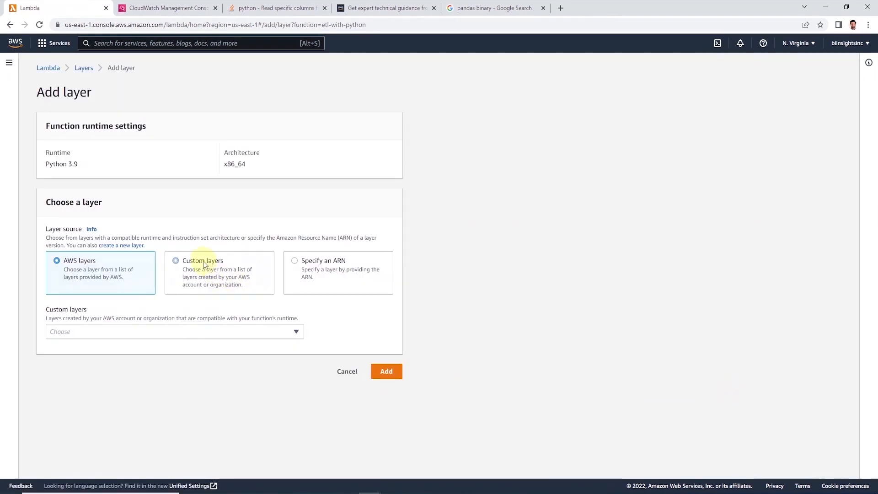
{"action": "left_click", "coordinate": [176, 261]}
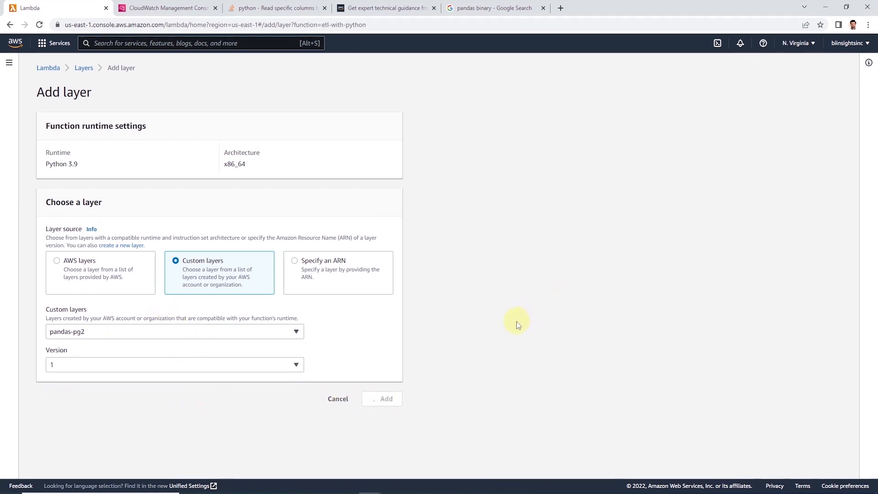
{"action": "left_click", "coordinate": [381, 398]}
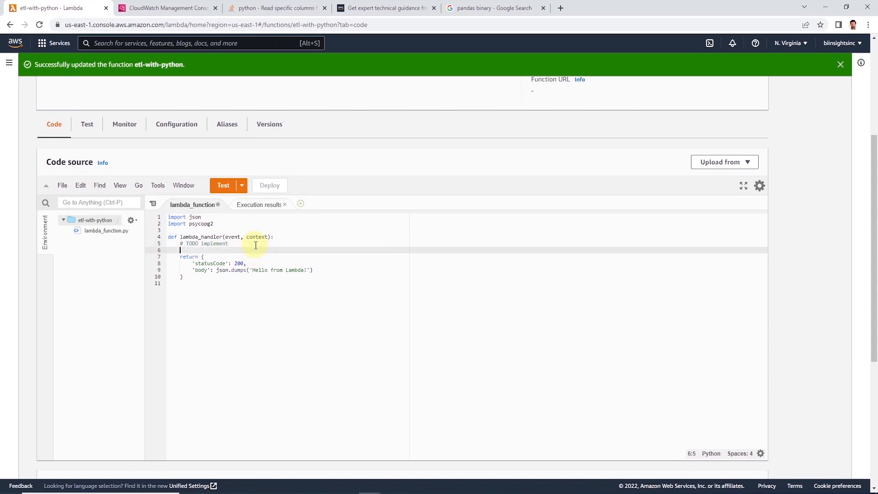
Step: Add the Redshift connection code reading os.environ settings into psycopg2.connect, then go to Configuration
{"action": "type", "text": "#Obtaining the connection to RedShift"}
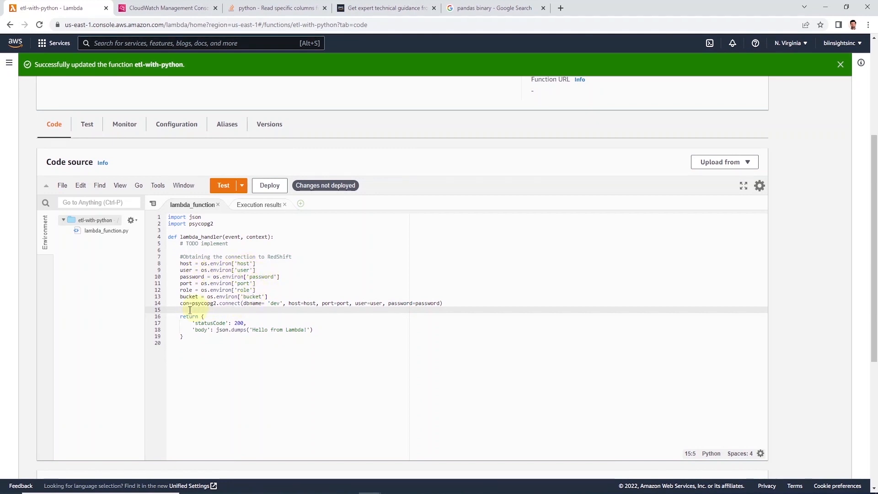
{"action": "left_click", "coordinate": [229, 303]}
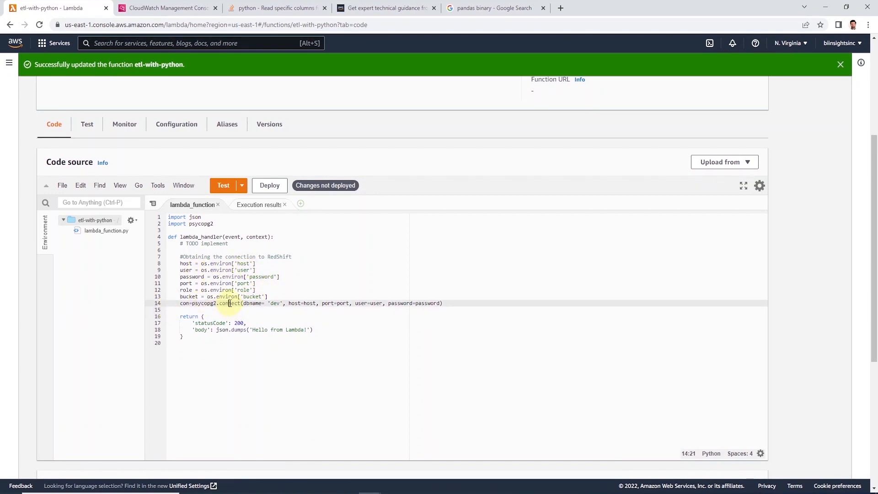
{"action": "left_click", "coordinate": [427, 303]}
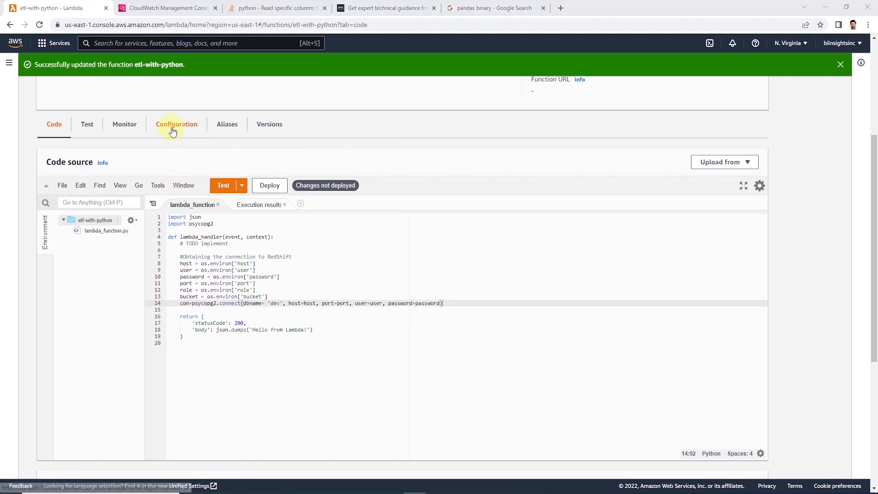
{"action": "mouse_move", "coordinate": [176, 126]}
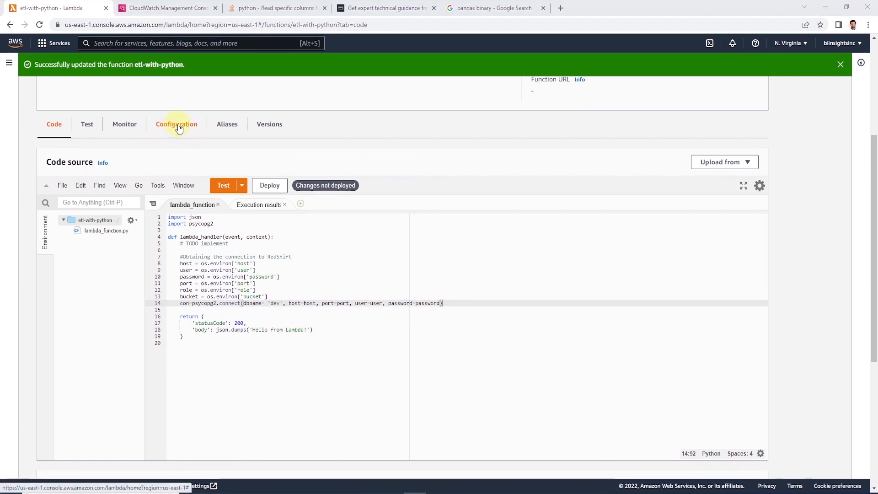
{"action": "left_click", "coordinate": [176, 124]}
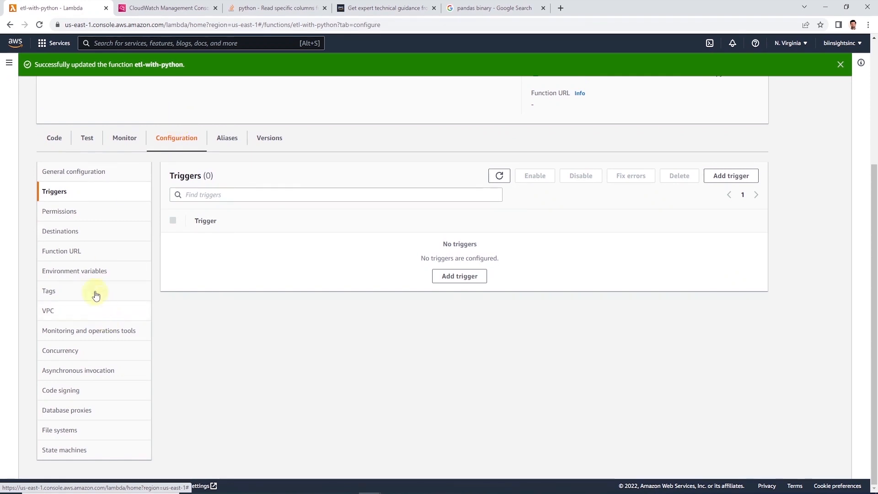
{"action": "mouse_move", "coordinate": [88, 275]}
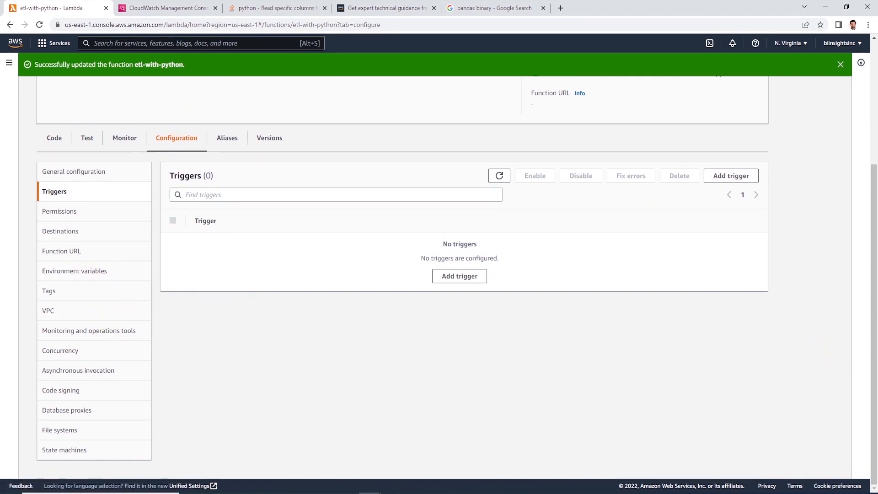
Step: Review the Lambda docs example for retrieving environment variables with os.environ, selecting AWS_REGION
{"action": "left_click", "coordinate": [495, 9]}
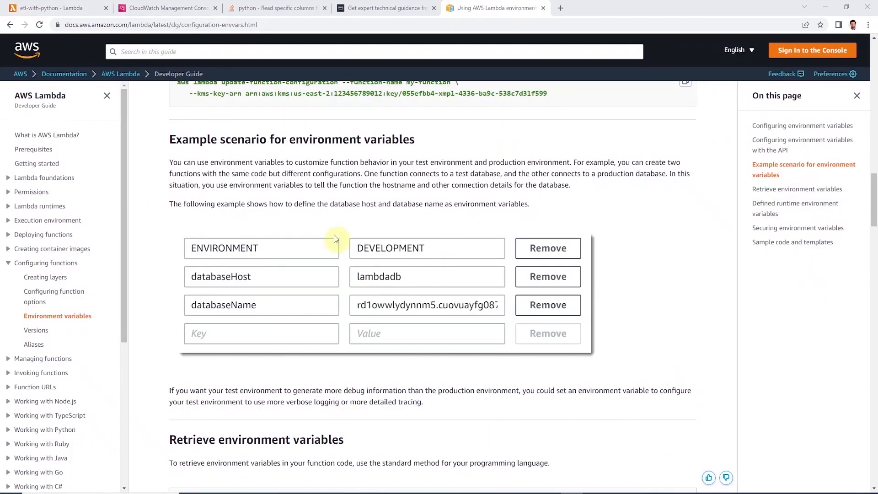
{"action": "mouse_move", "coordinate": [420, 254]}
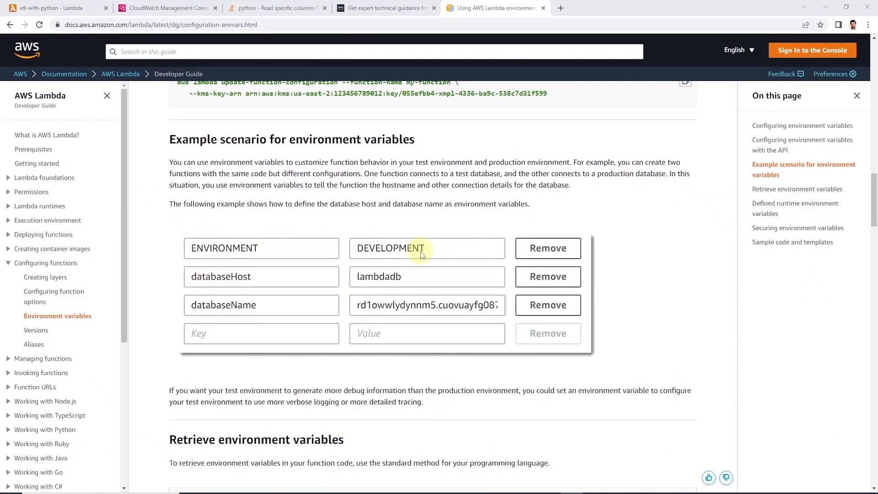
{"action": "mouse_move", "coordinate": [436, 306]}
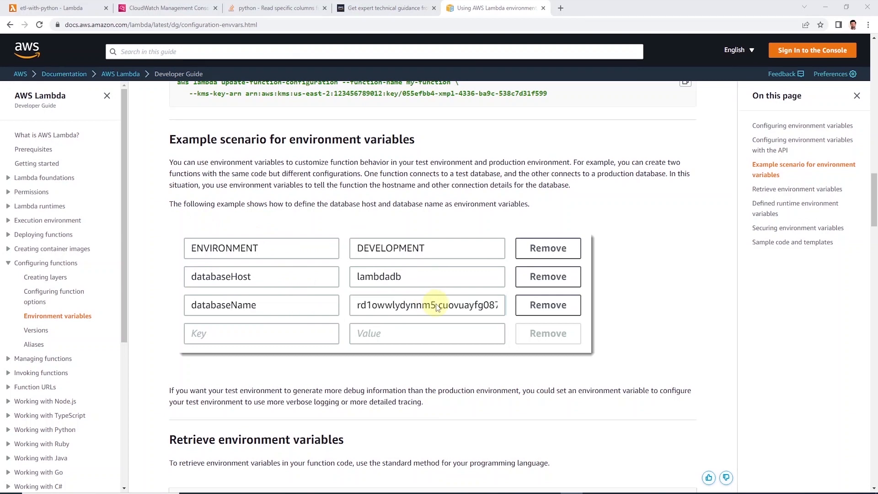
{"action": "scroll", "scroll_direction": "down", "scroll_amount": 3}
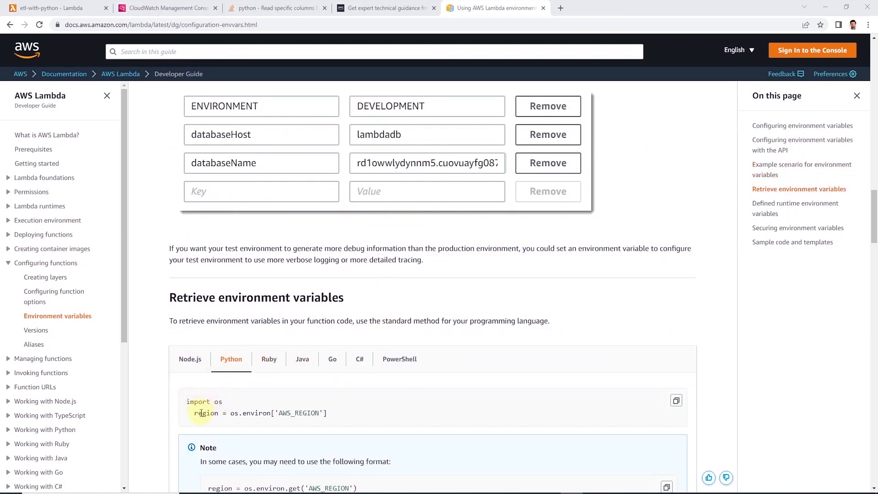
{"action": "double_click", "coordinate": [298, 412]}
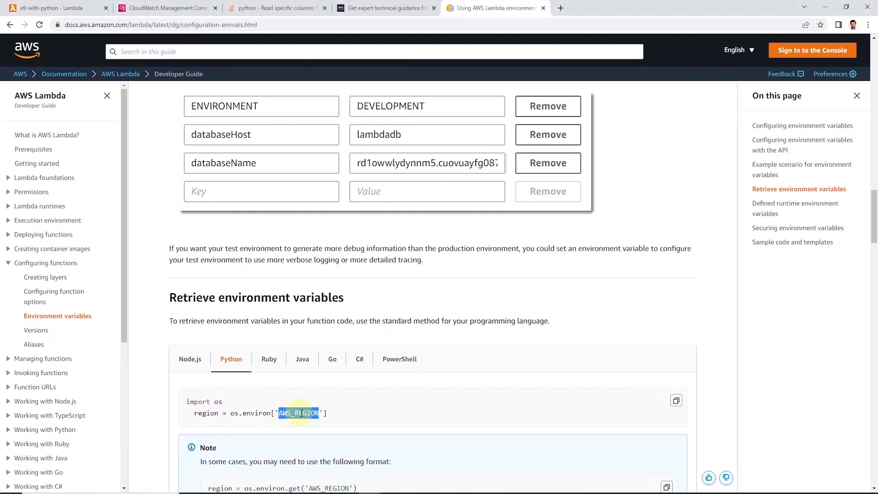
{"action": "mouse_move", "coordinate": [314, 387]}
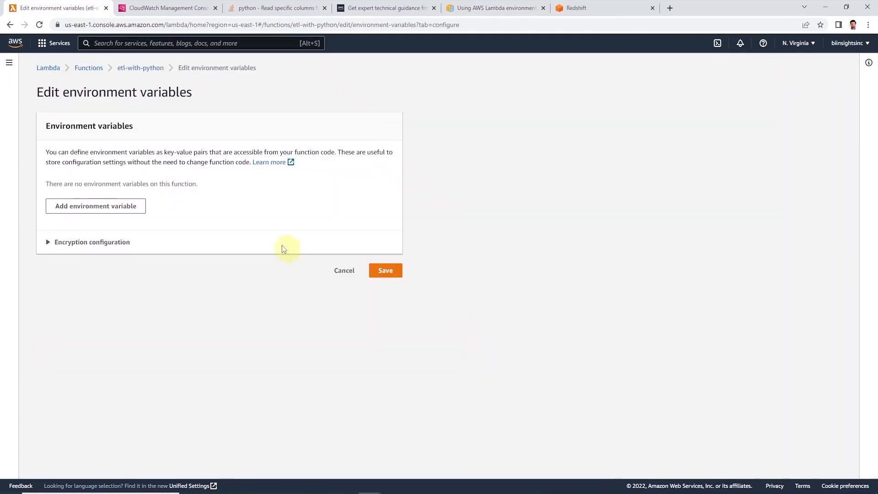
Step: Enter environment variable keys host, port, user, password and role and leave the editor
{"action": "left_click", "coordinate": [95, 206]}
{"action": "type", "text": "host"}
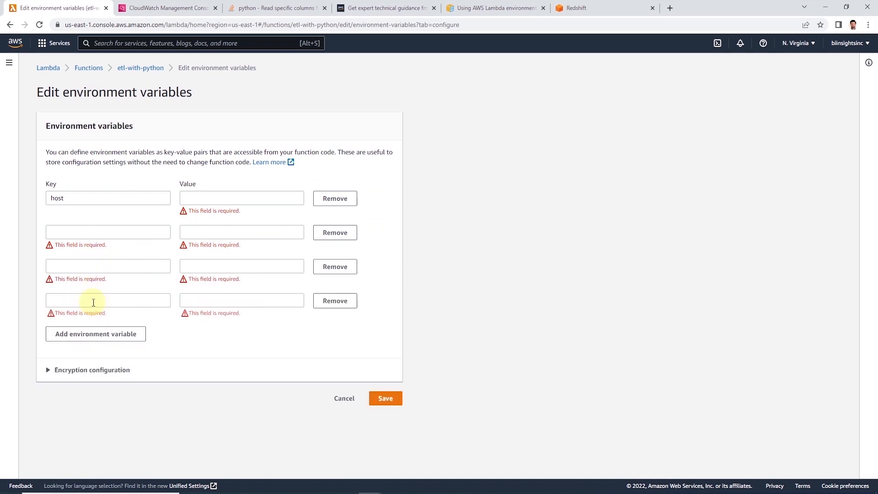
{"action": "type", "text": "port"}
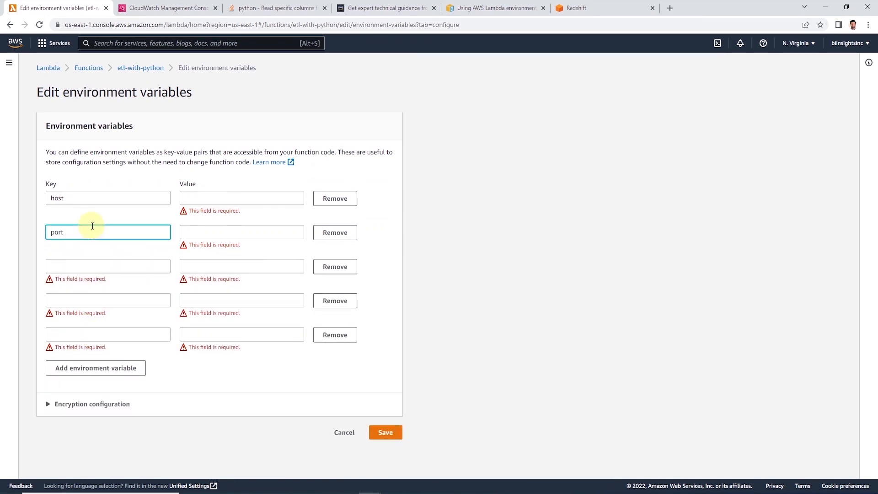
{"action": "type", "text": "user"}
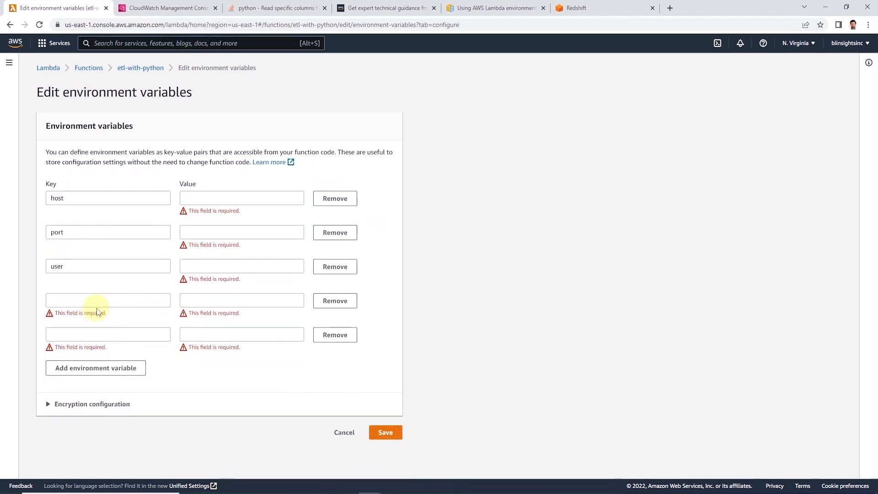
{"action": "type", "text": "password"}
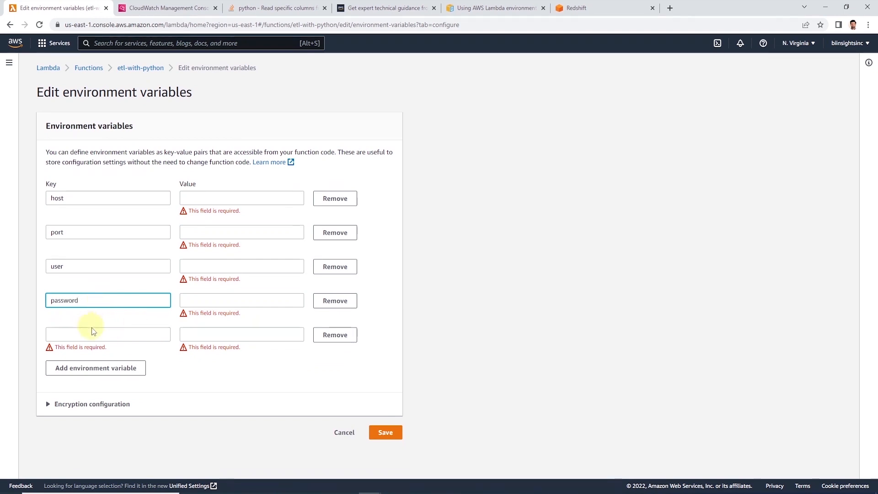
{"action": "type", "text": "role"}
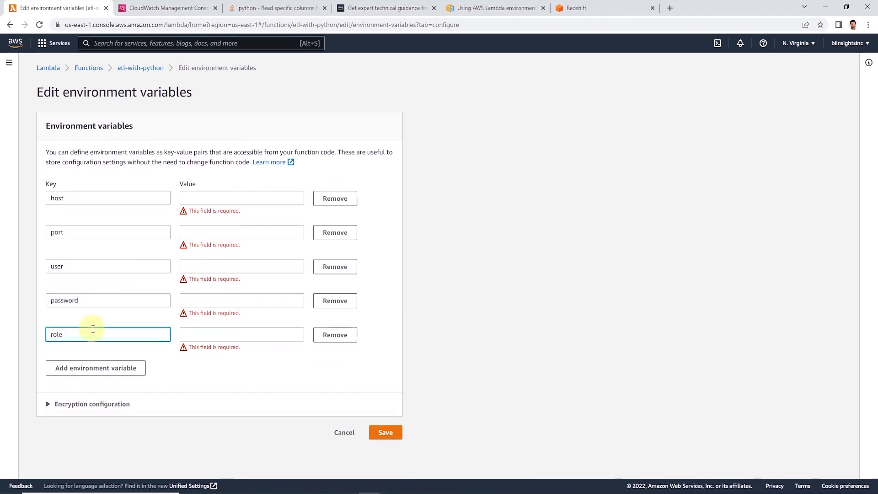
{"action": "left_click", "coordinate": [385, 432]}
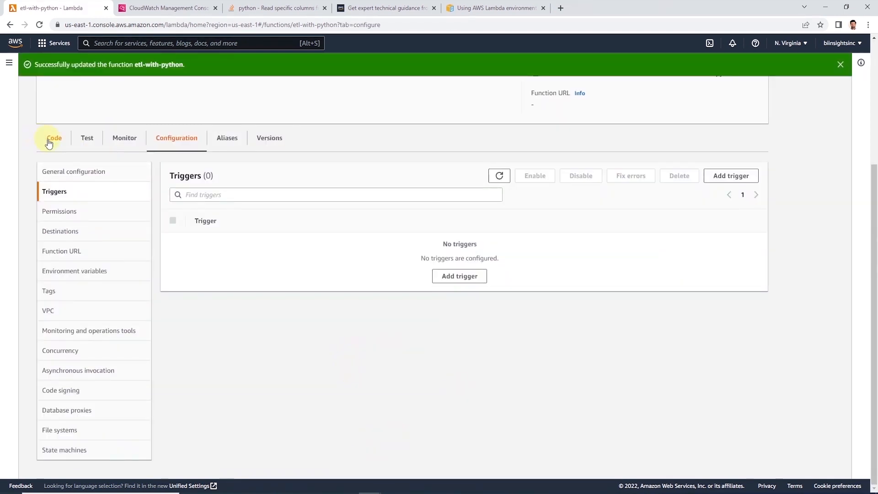
Step: Add print("Print finised executing copy command") after con.close() and deploy the function
{"action": "left_click", "coordinate": [54, 138]}
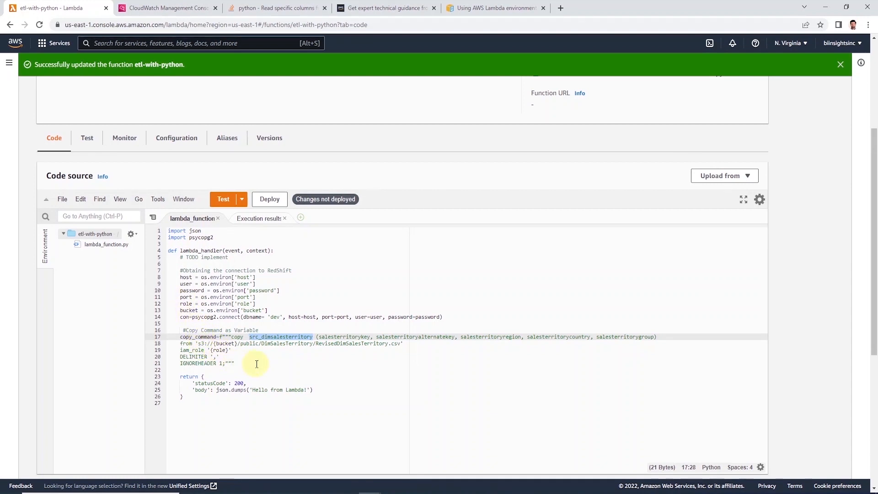
{"action": "left_click", "coordinate": [235, 363]}
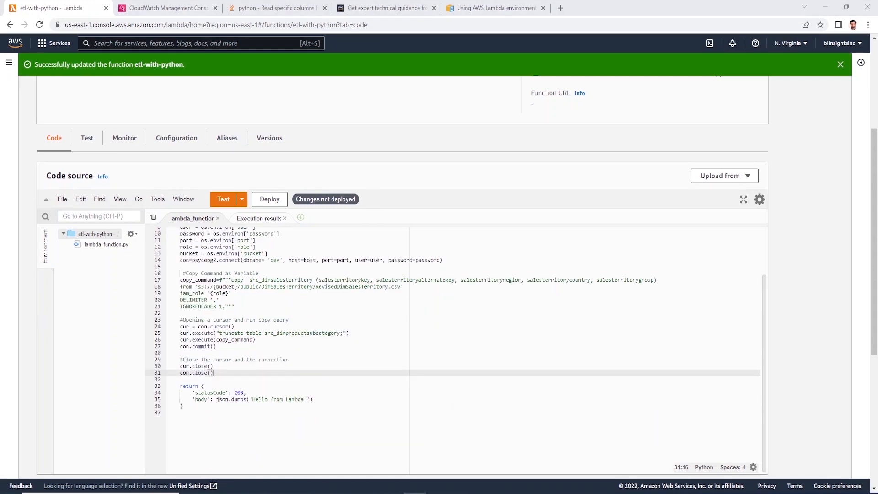
{"action": "mouse_move", "coordinate": [730, 346]}
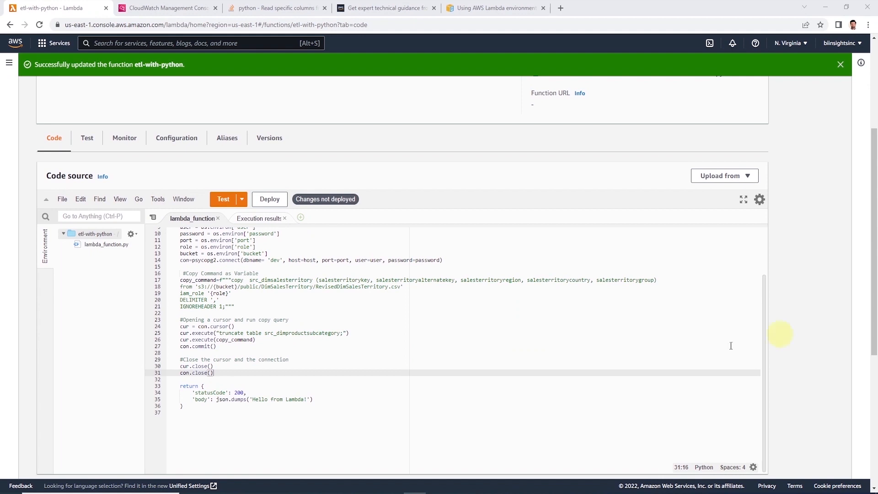
{"action": "key", "text": "Enter"}
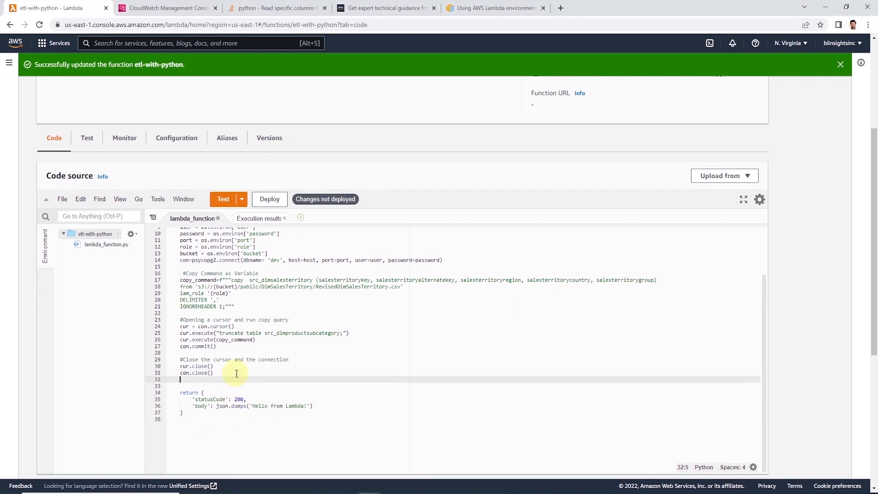
{"action": "type", "text": "print (\"Print finised executing copy command\")"}
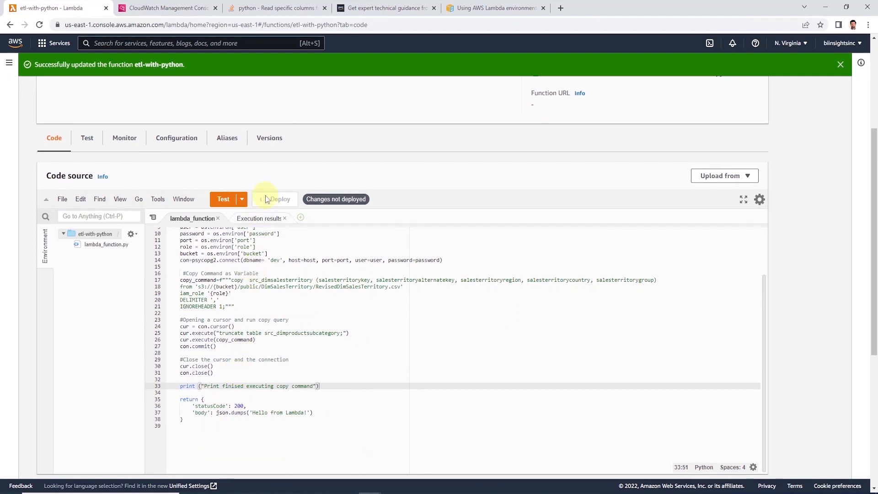
{"action": "left_click", "coordinate": [280, 198]}
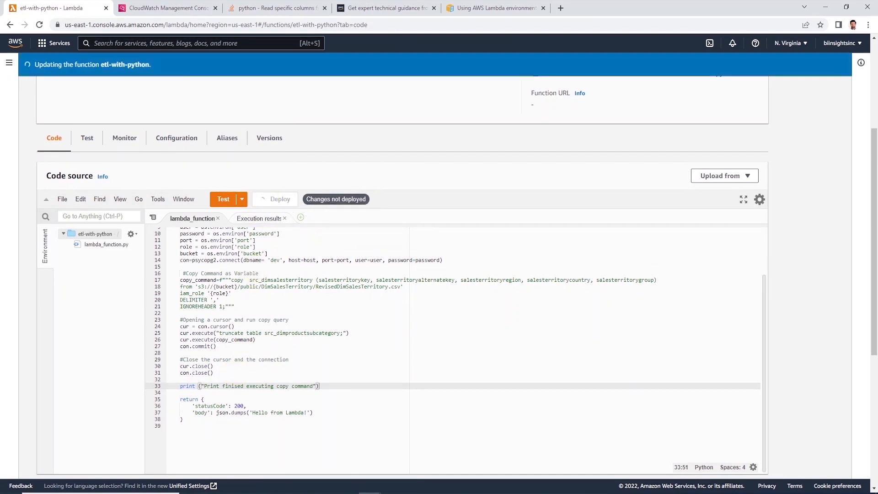
Step: Run select * from dev.public.src_dimsalesterritory in Redshift, then return to the Lambda function page
{"action": "left_click", "coordinate": [279, 199]}
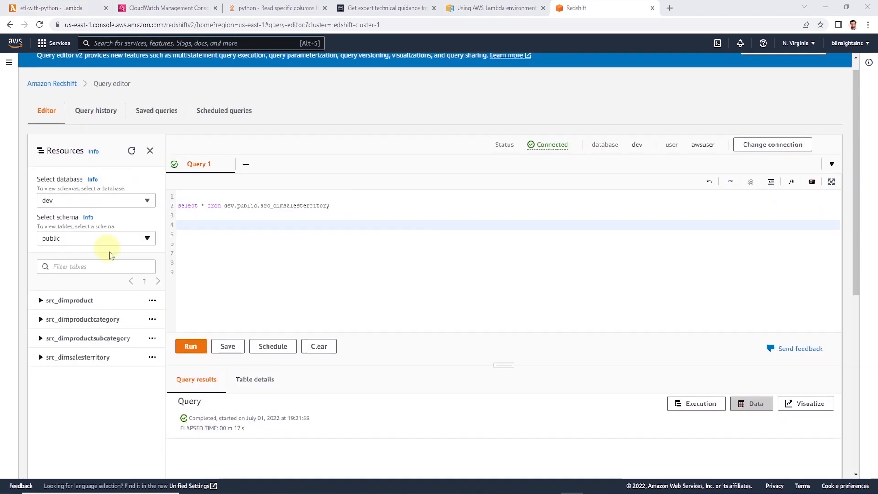
{"action": "mouse_move", "coordinate": [53, 357]}
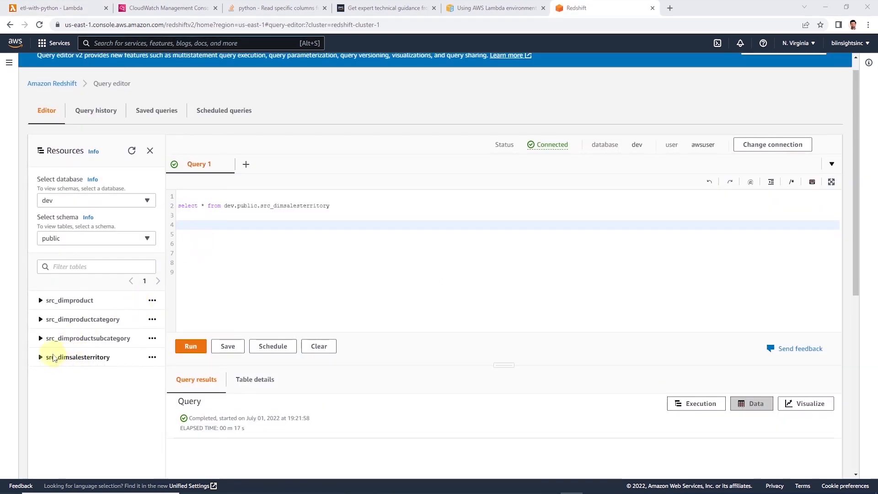
{"action": "left_click", "coordinate": [190, 346]}
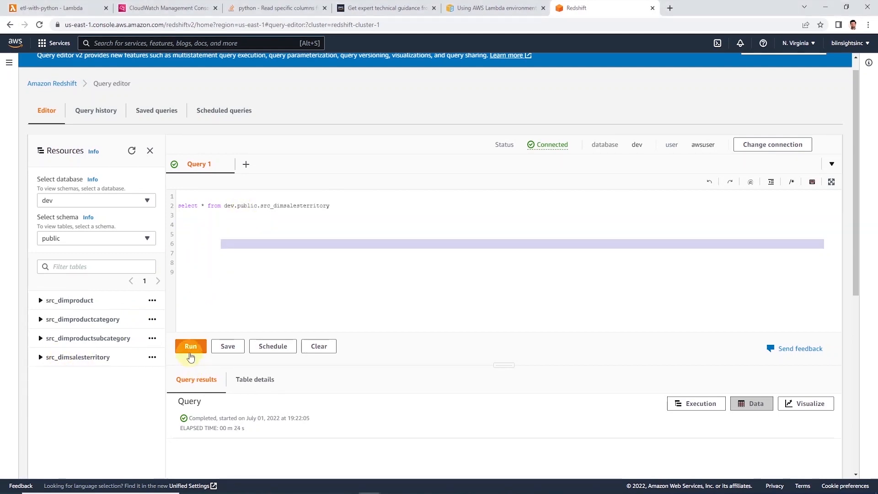
{"action": "left_click", "coordinate": [190, 345]}
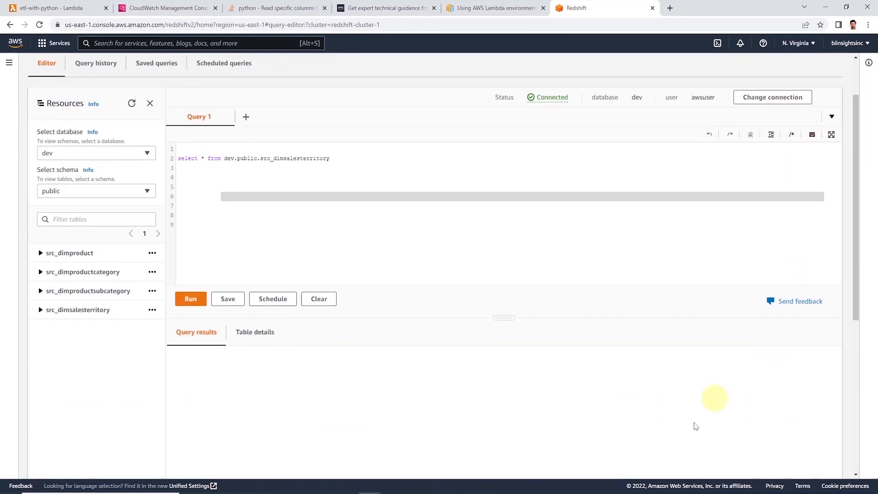
{"action": "left_click", "coordinate": [53, 9]}
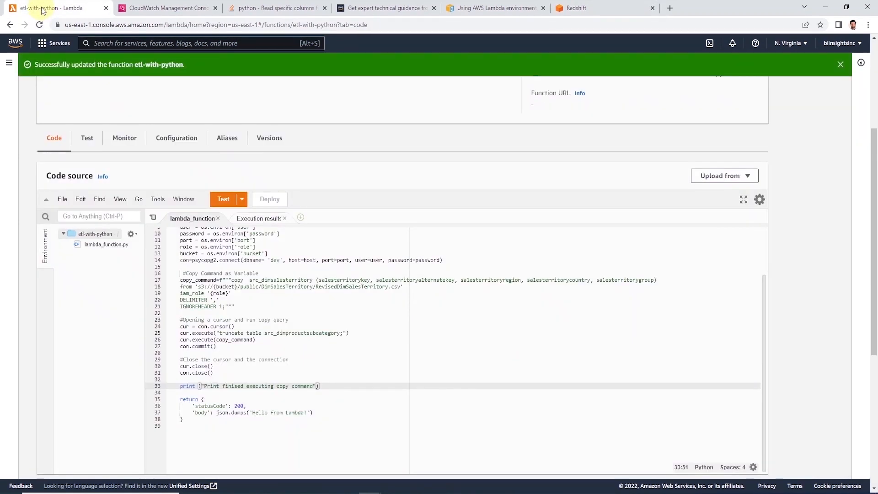
Step: Test etl-with-python, confirm status 200 and the copy-finished log, then go to the Redshift editor
{"action": "scroll", "scroll_direction": "up", "scroll_amount": 3}
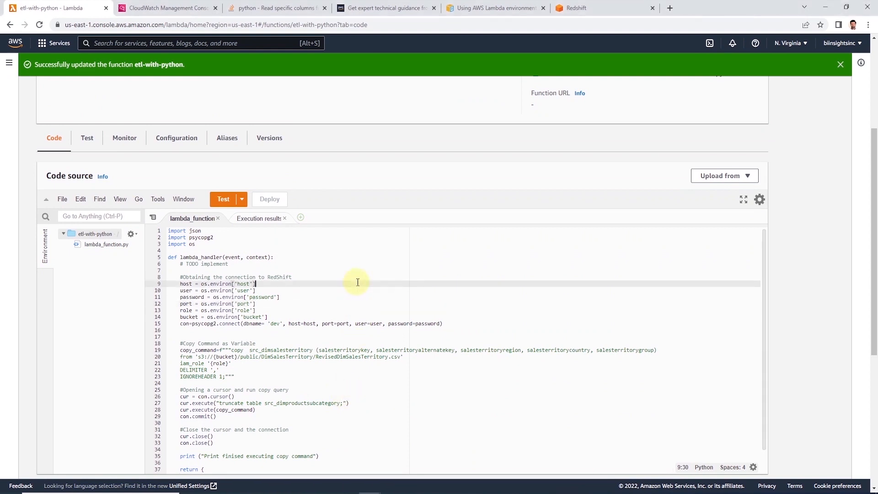
{"action": "left_click", "coordinate": [223, 198]}
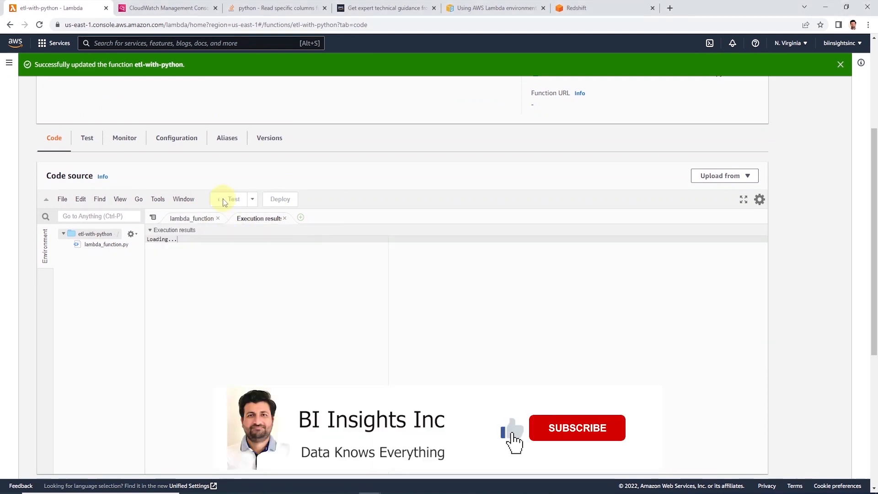
{"action": "left_click", "coordinate": [231, 198]}
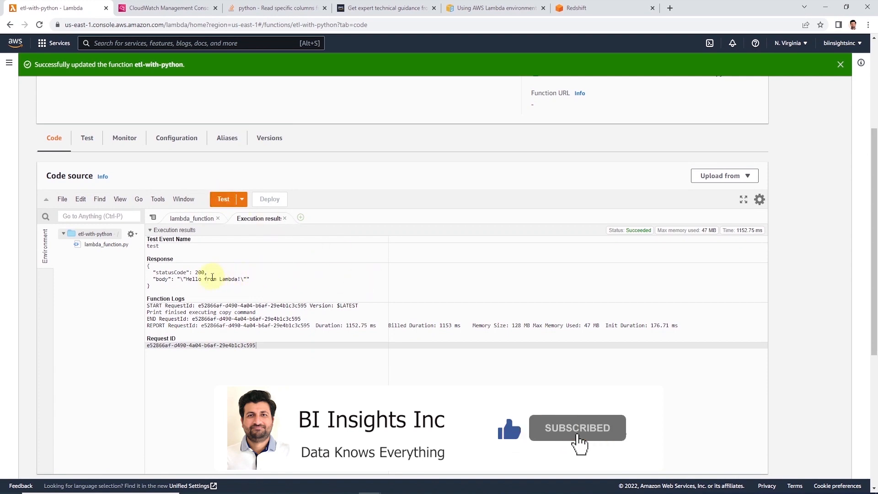
{"action": "left_click", "coordinate": [577, 8]}
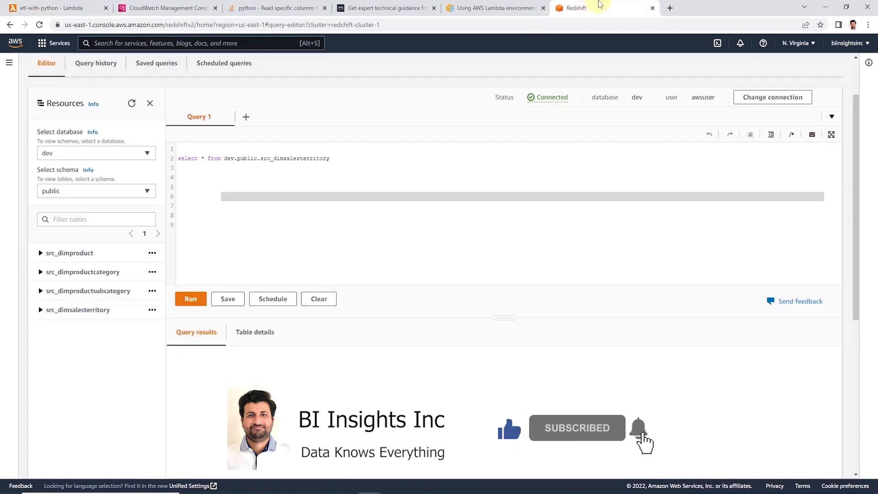
Step: Rerun the src_dimsalesterritory select, confirm 11 territory rows returned, then return to Lambda
{"action": "key", "text": "ctrl+a"}
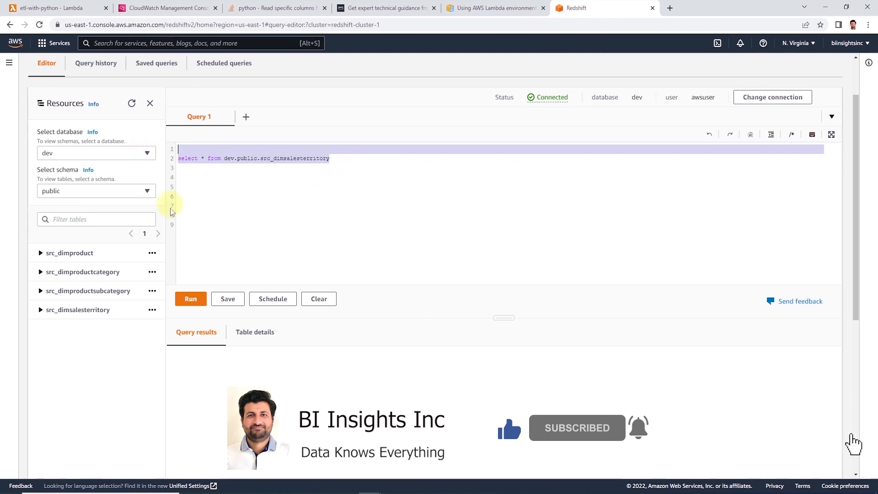
{"action": "left_click", "coordinate": [190, 298]}
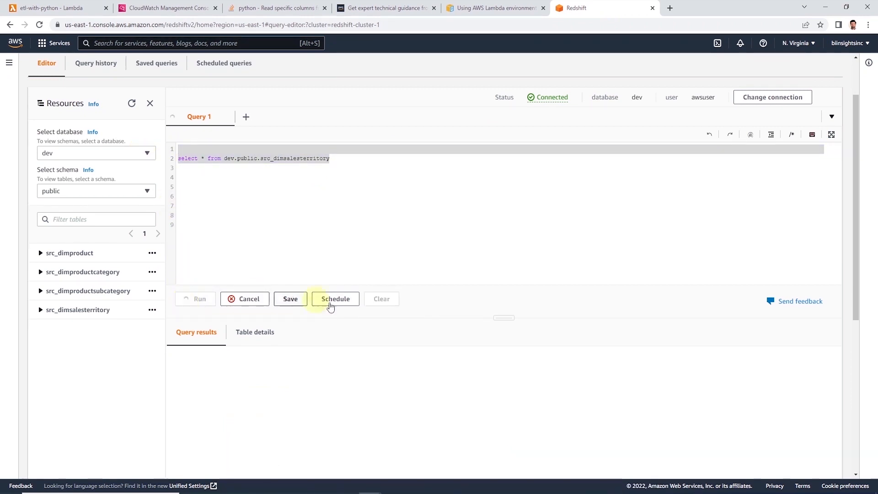
{"action": "left_click", "coordinate": [200, 298]}
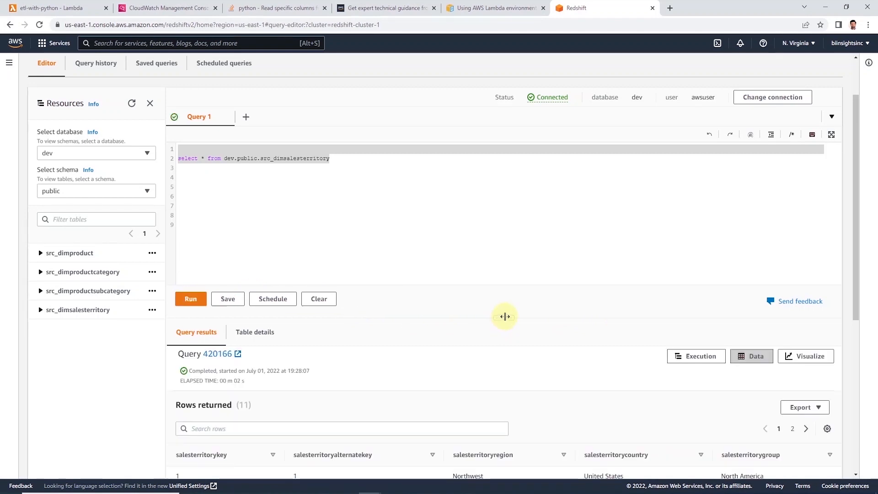
{"action": "scroll", "scroll_direction": "down", "scroll_amount": 3}
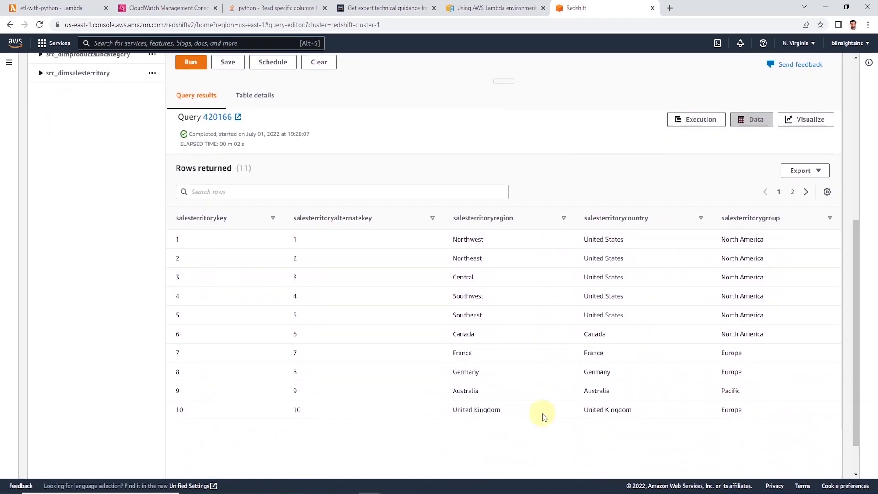
{"action": "mouse_move", "coordinate": [435, 379]}
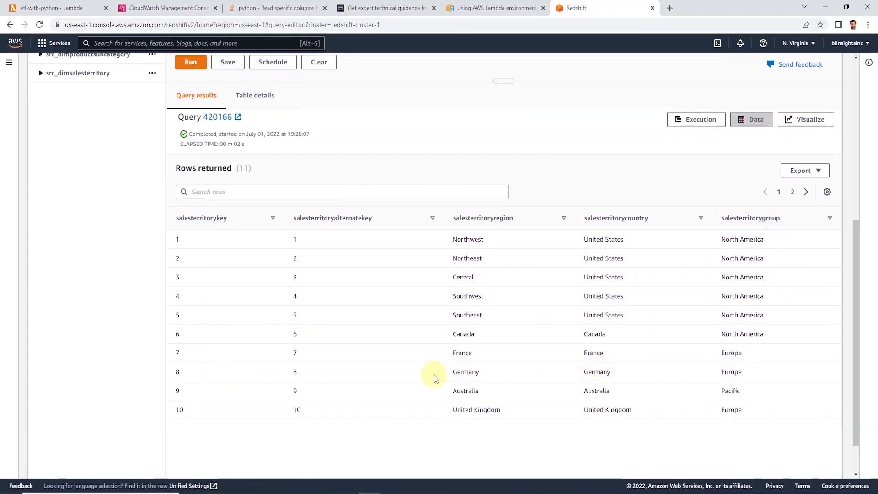
{"action": "scroll", "scroll_direction": "up", "scroll_amount": 3}
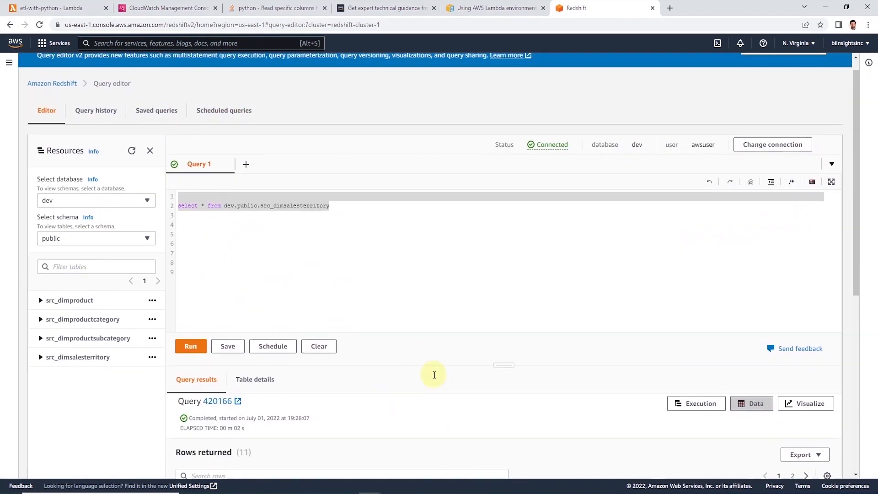
{"action": "left_click", "coordinate": [53, 8]}
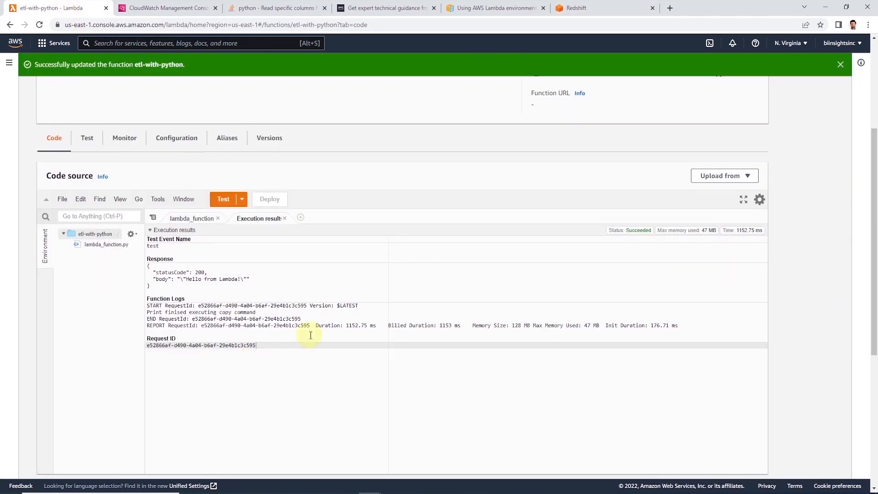
{"action": "mouse_move", "coordinate": [667, 325]}
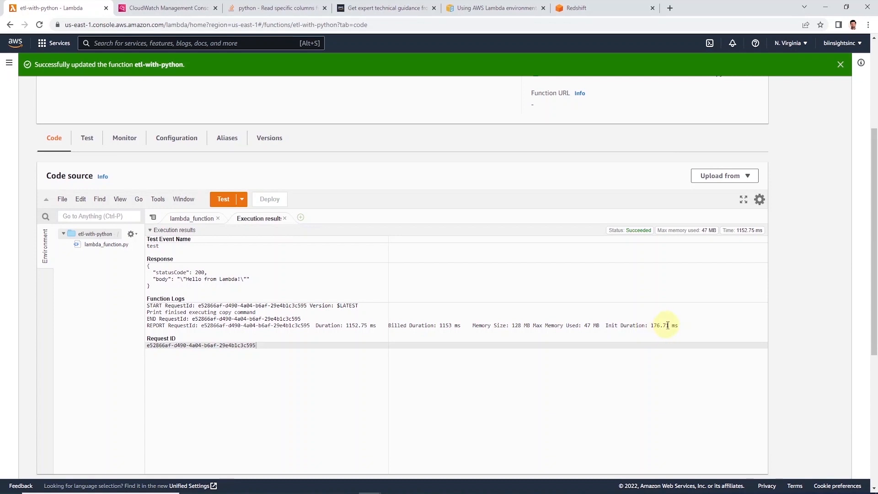
{"action": "mouse_move", "coordinate": [384, 301]}
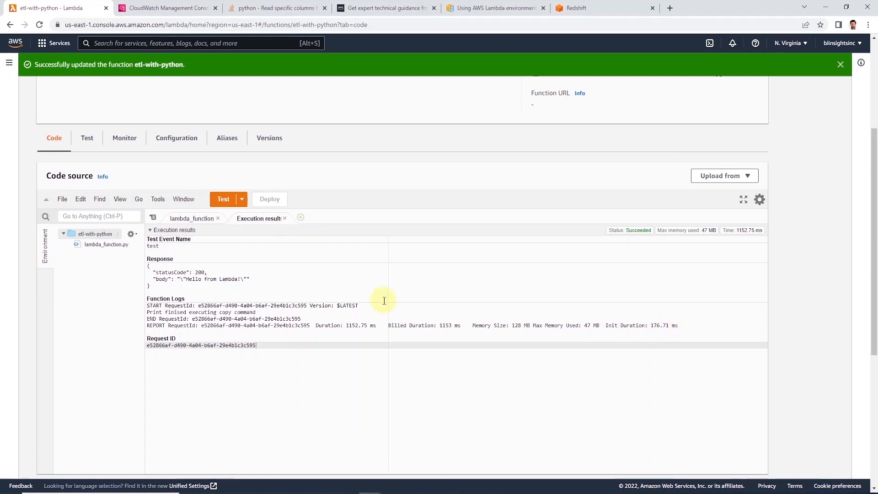
{"action": "mouse_move", "coordinate": [192, 217]}
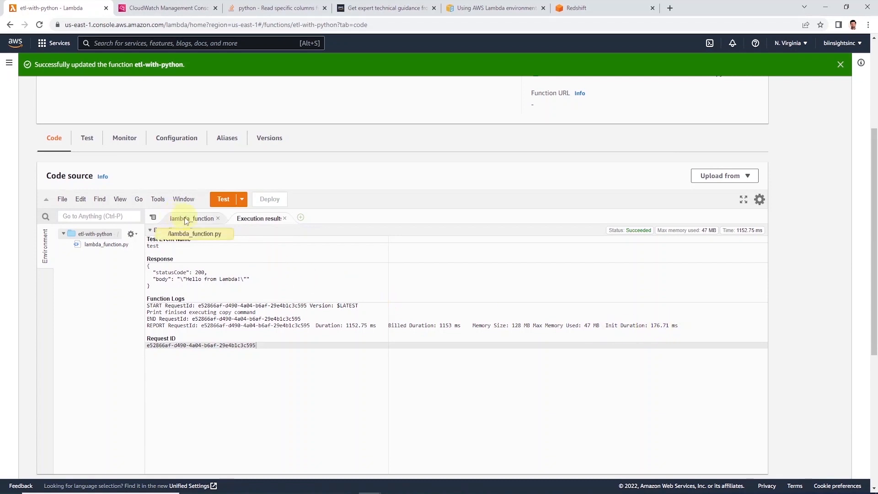
Step: Show the lambda_function source with the Redshift COPY handler code back in view
{"action": "left_click", "coordinate": [192, 219]}
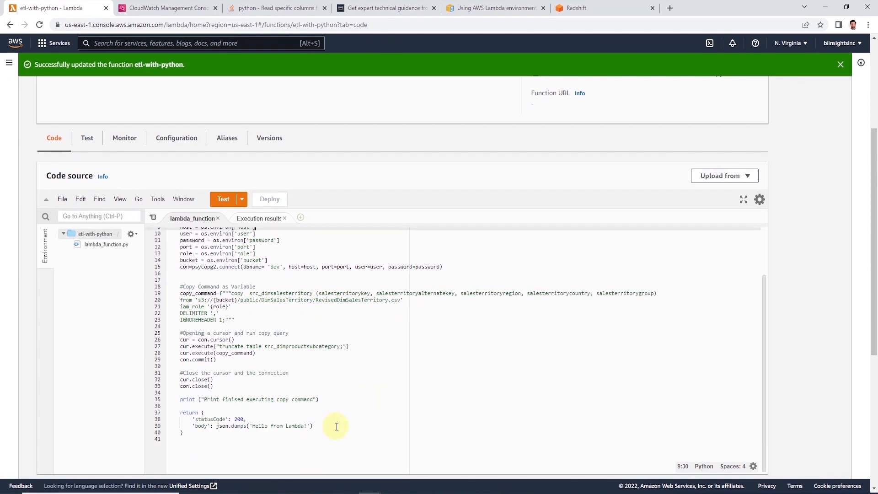
{"action": "scroll", "scroll_direction": "up", "scroll_amount": 3}
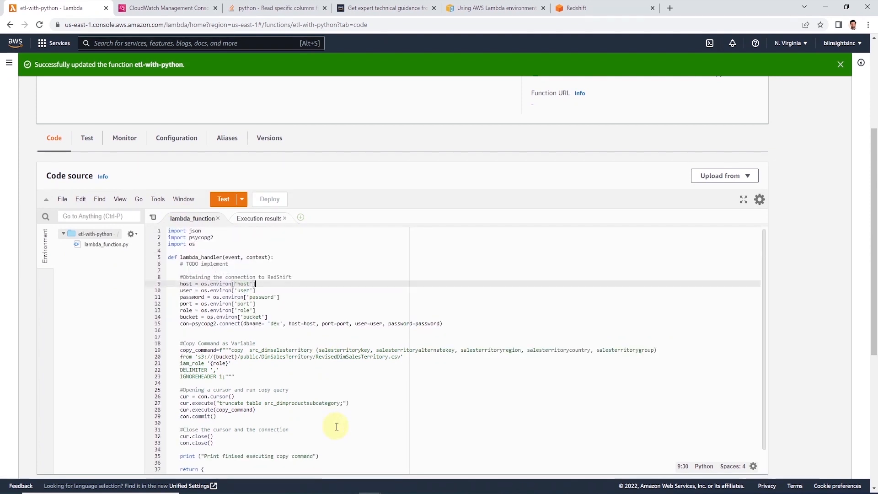
{"action": "mouse_move", "coordinate": [331, 279]}
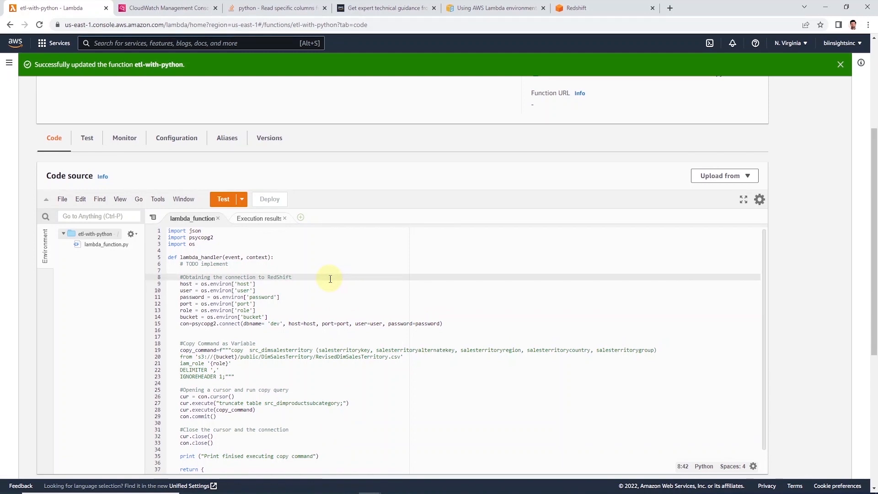
{"action": "mouse_move", "coordinate": [367, 357]}
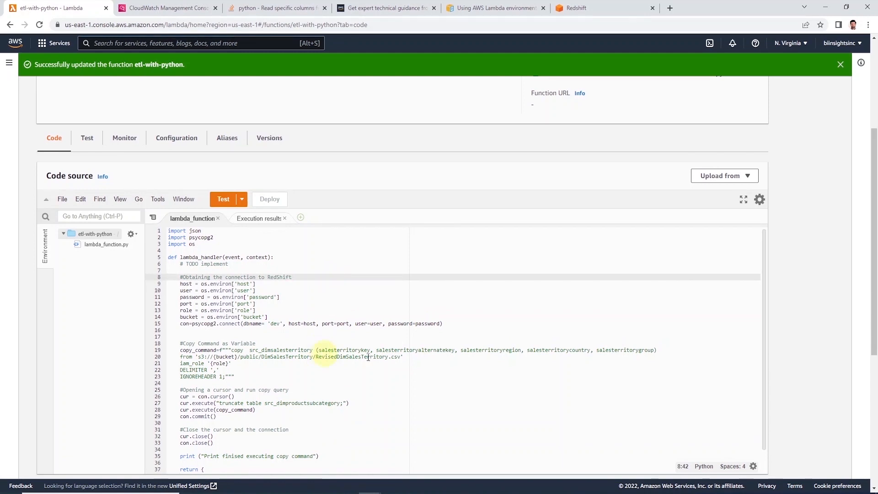